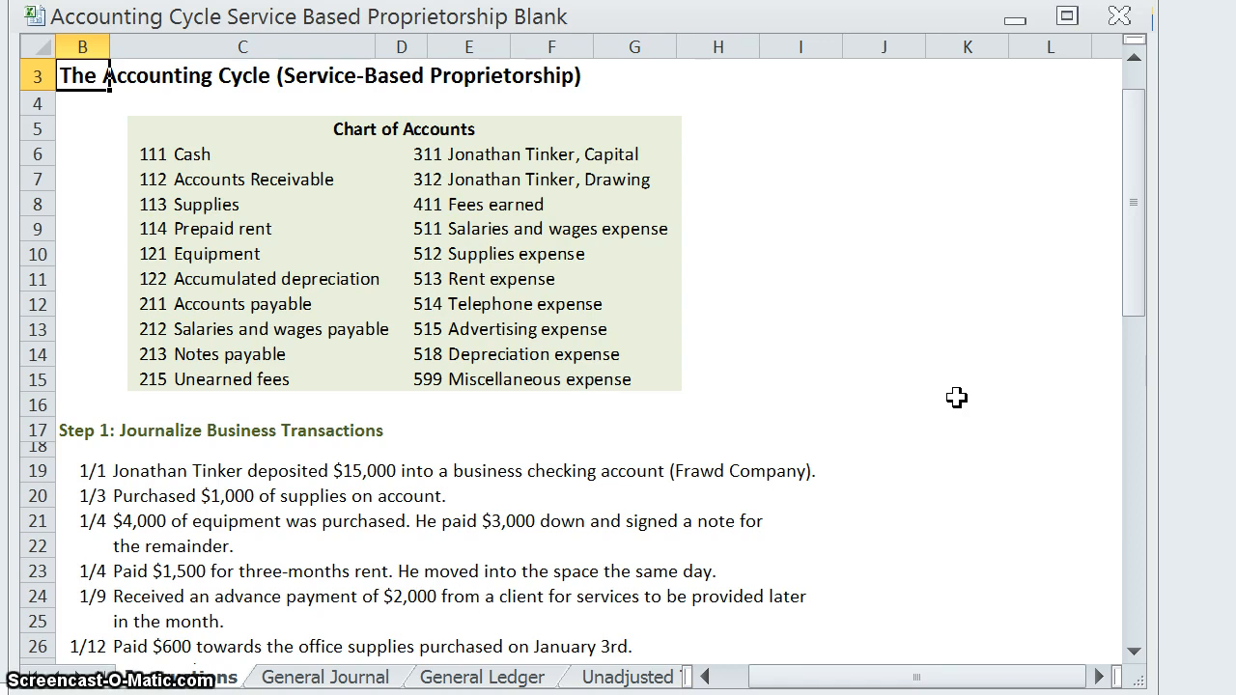
mouse_move(560, 398)
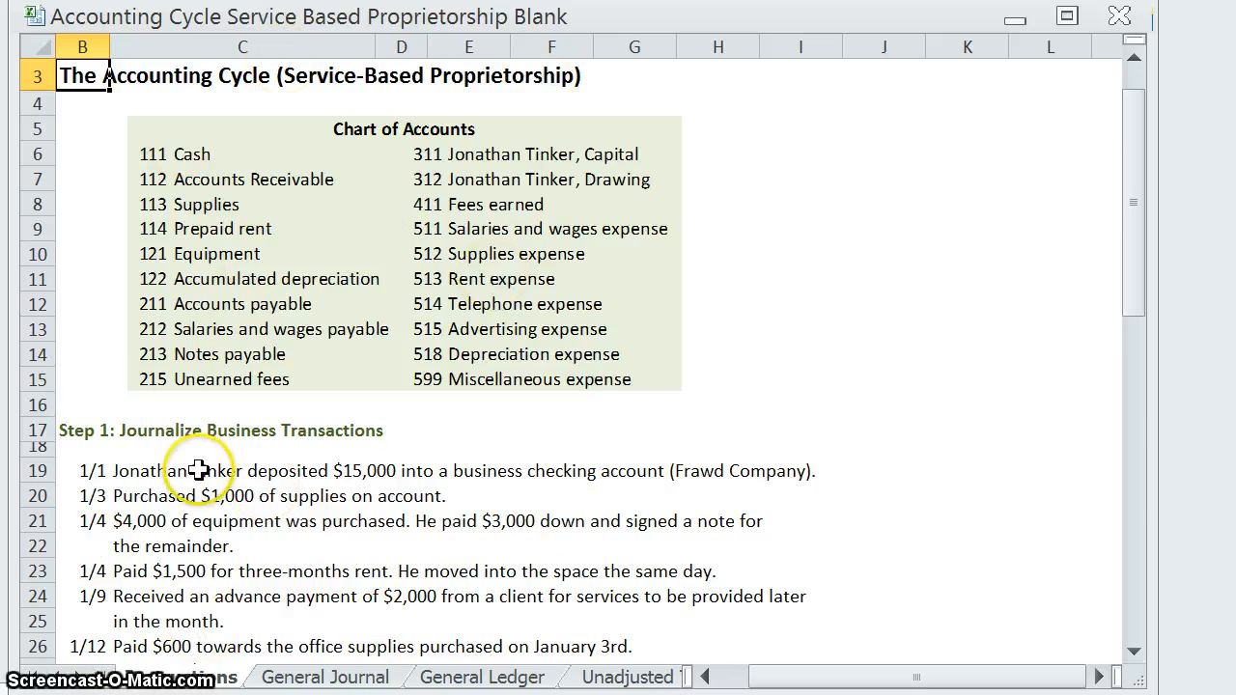
mouse_move(261, 478)
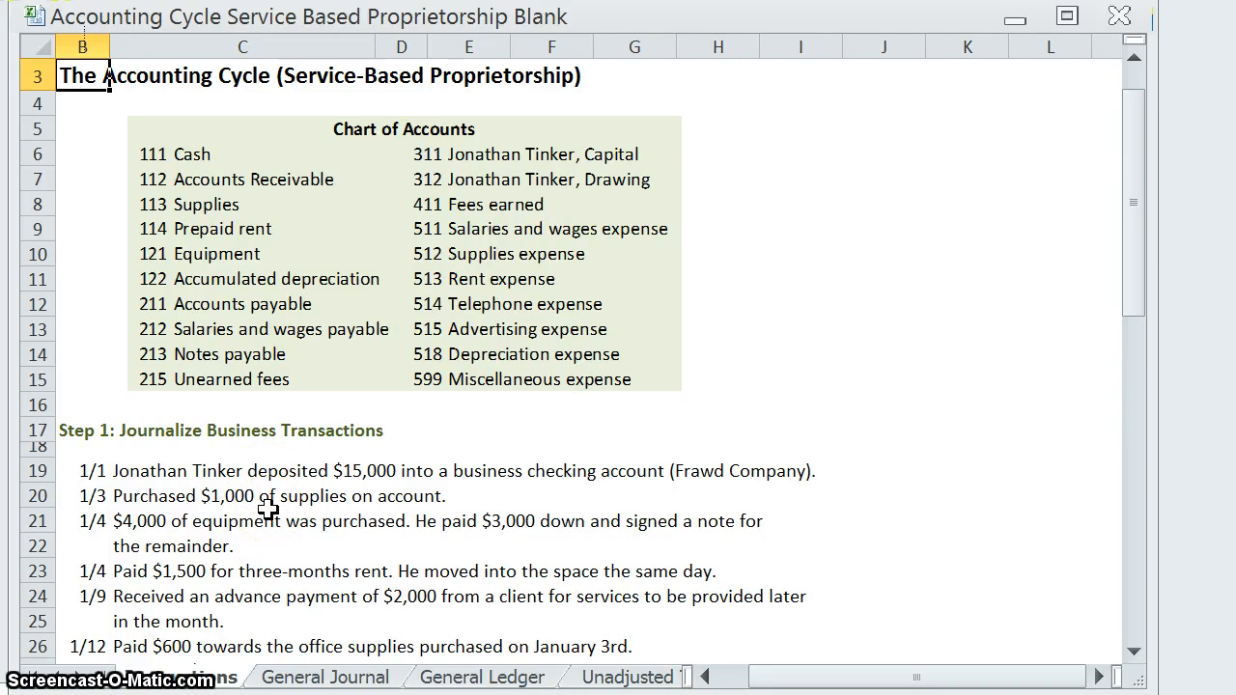
mouse_move(280, 519)
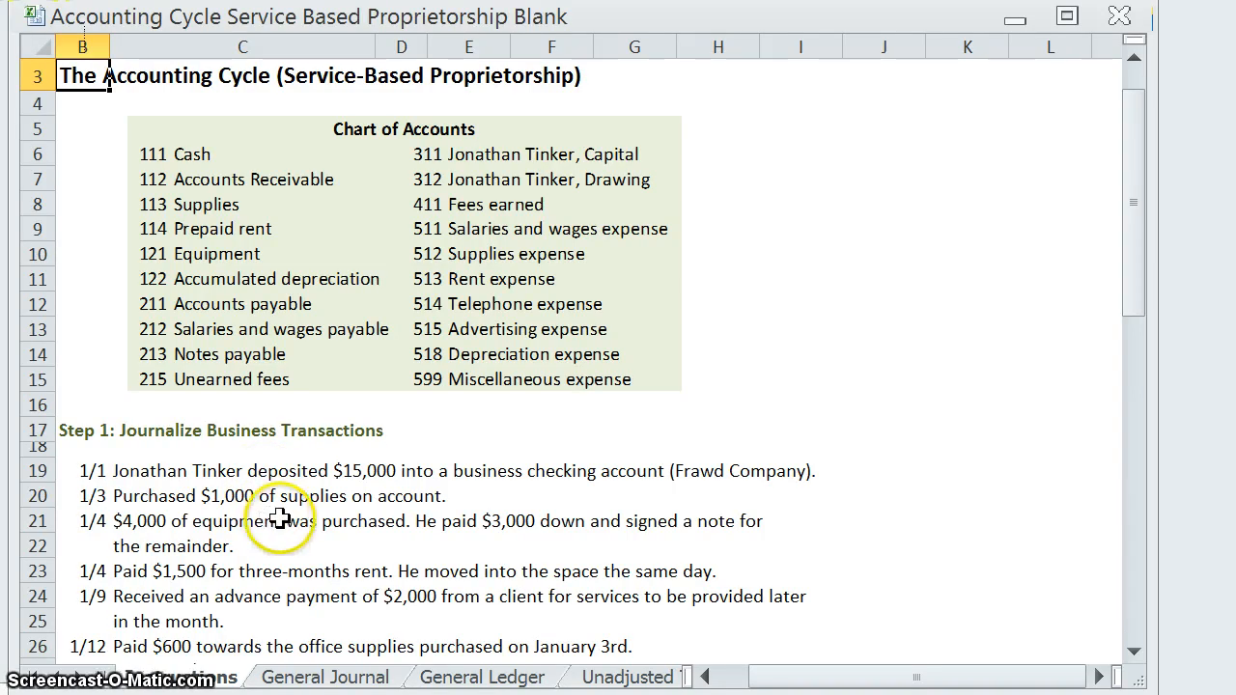
mouse_move(280, 519)
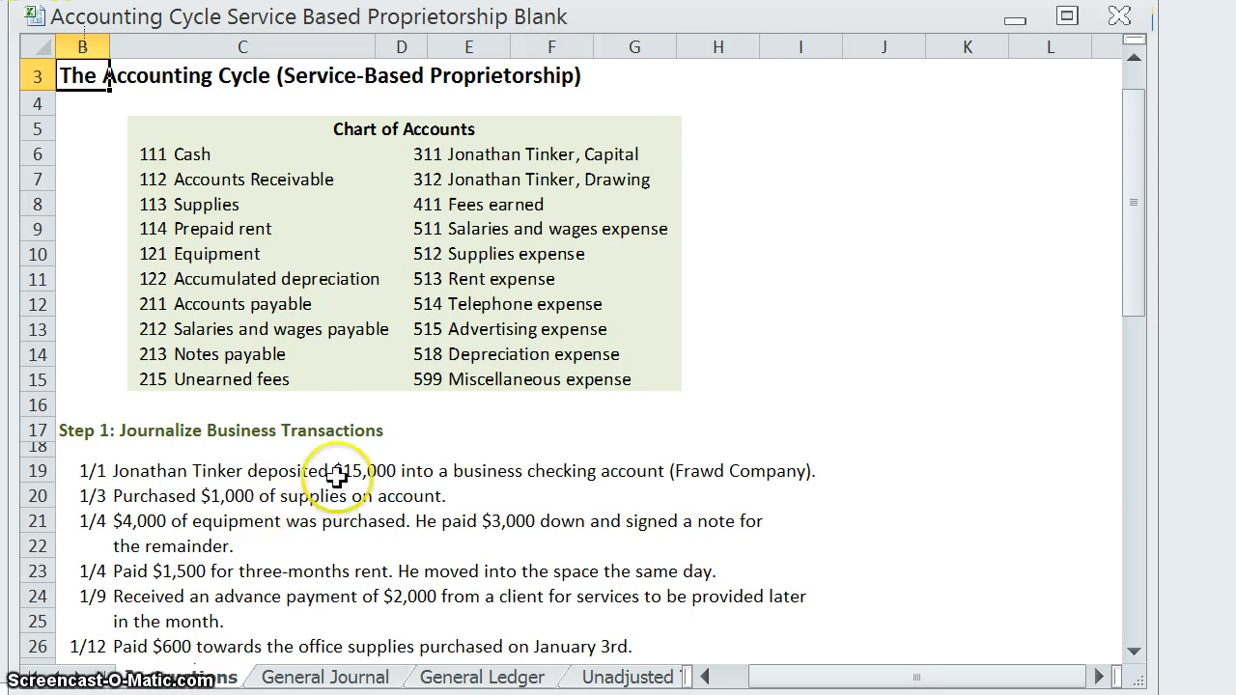
mouse_move(538, 80)
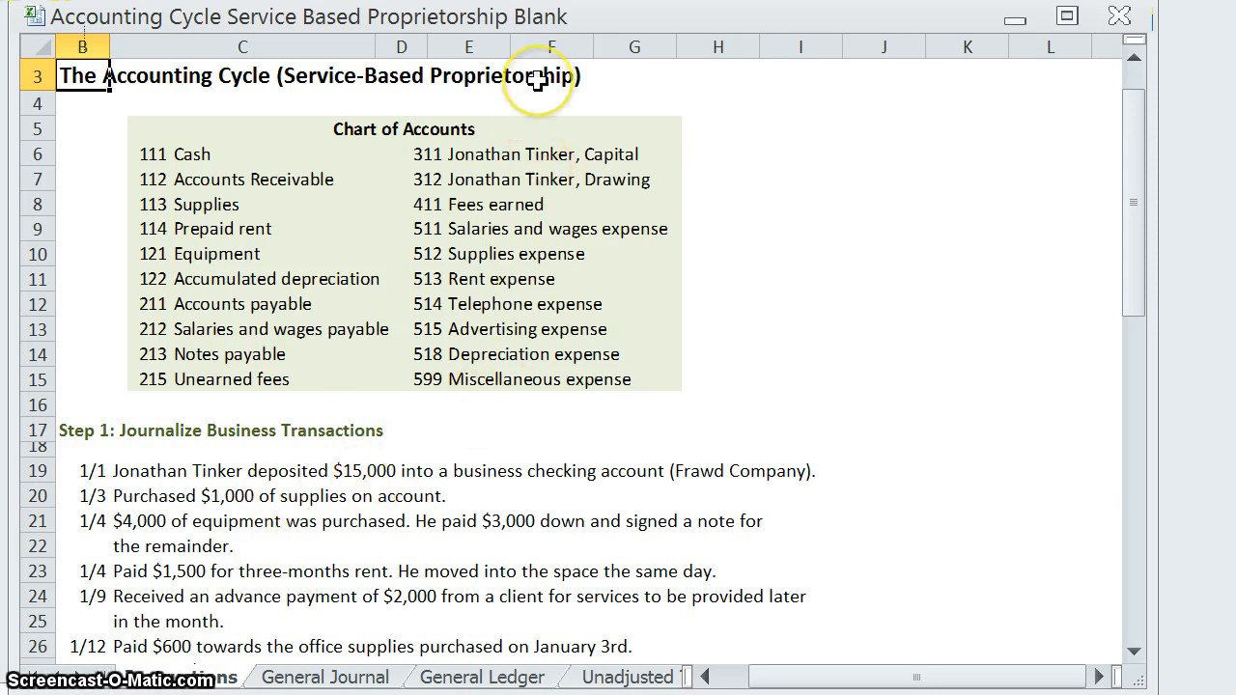
mouse_move(530, 182)
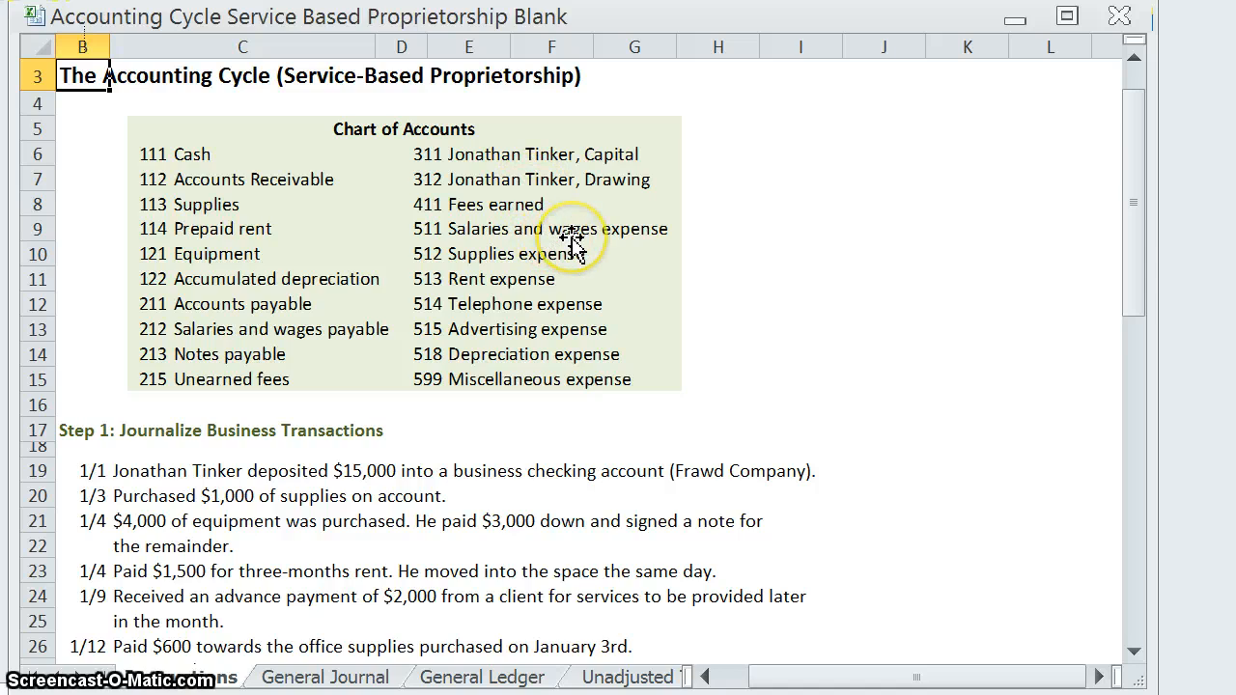
mouse_move(599, 314)
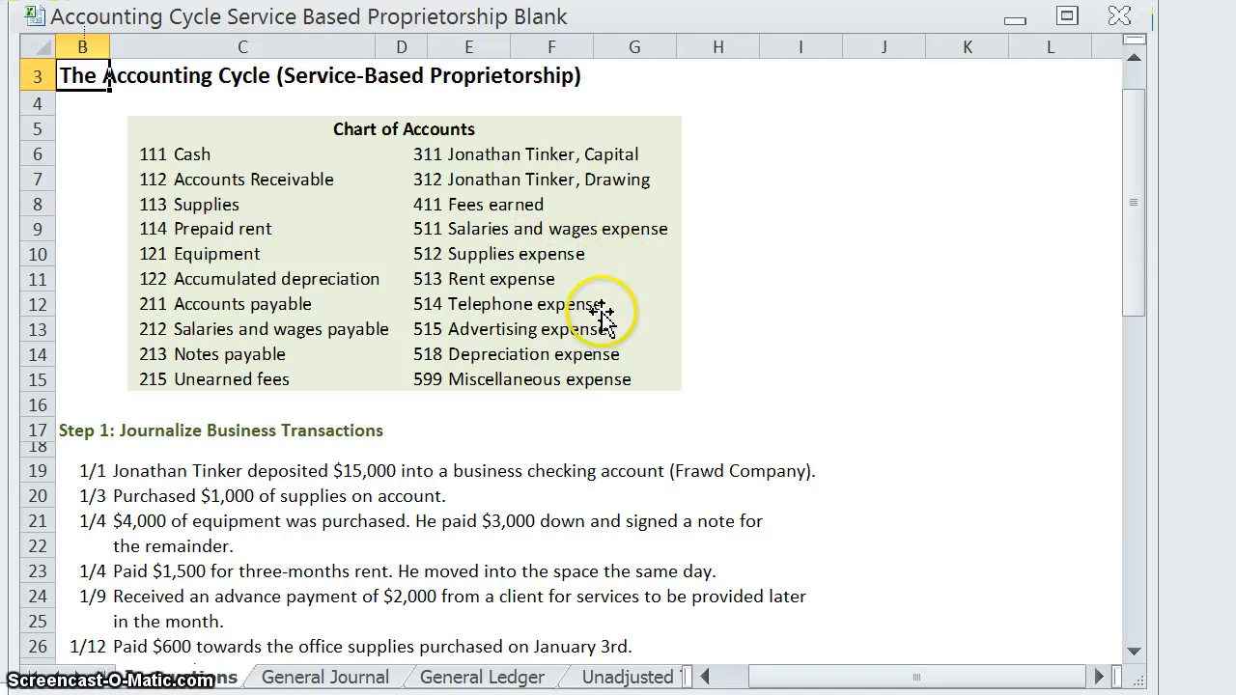
mouse_move(542, 434)
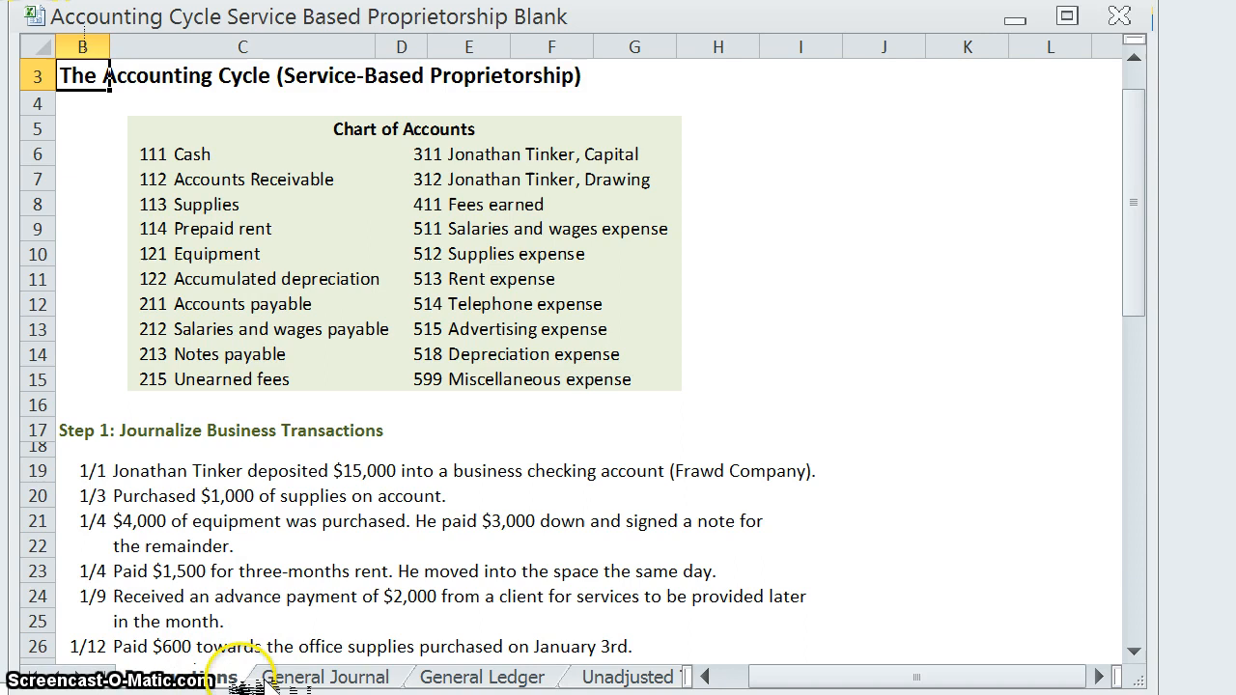
Step: Browse the General Ledger, Trial Balance, General Journal and Financial Statements sheets, ending on Instructions
left_click(480, 676)
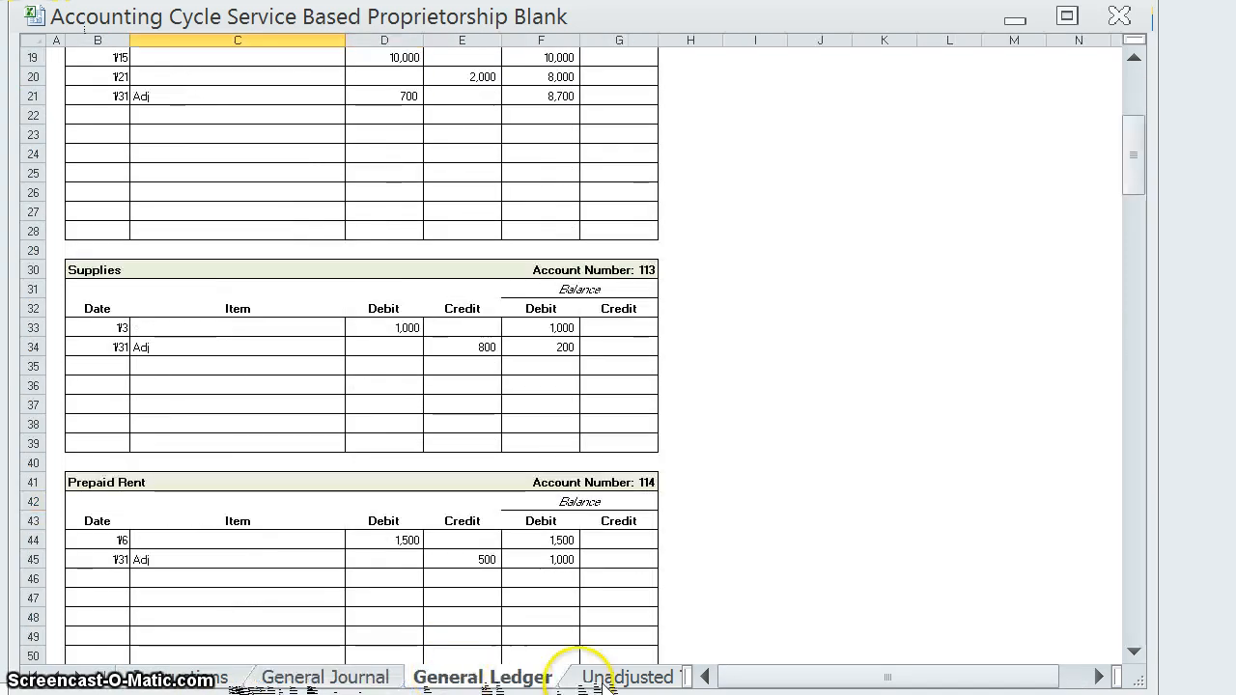
left_click(628, 676)
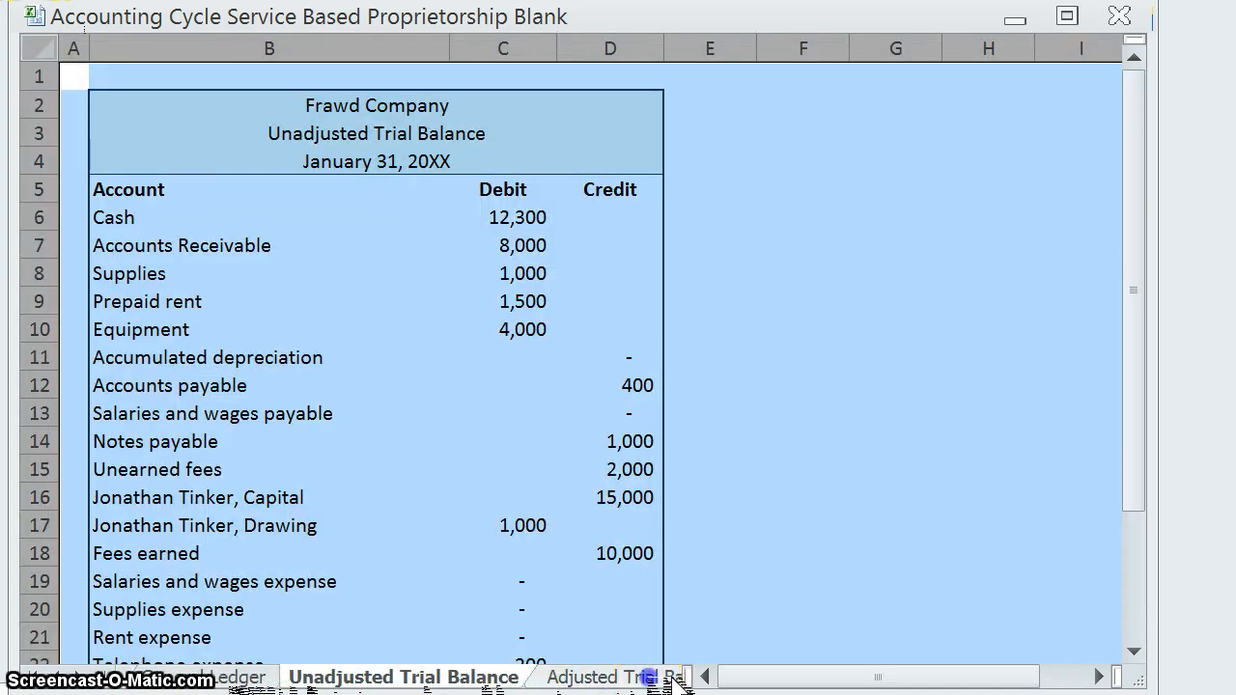
left_click(462, 677)
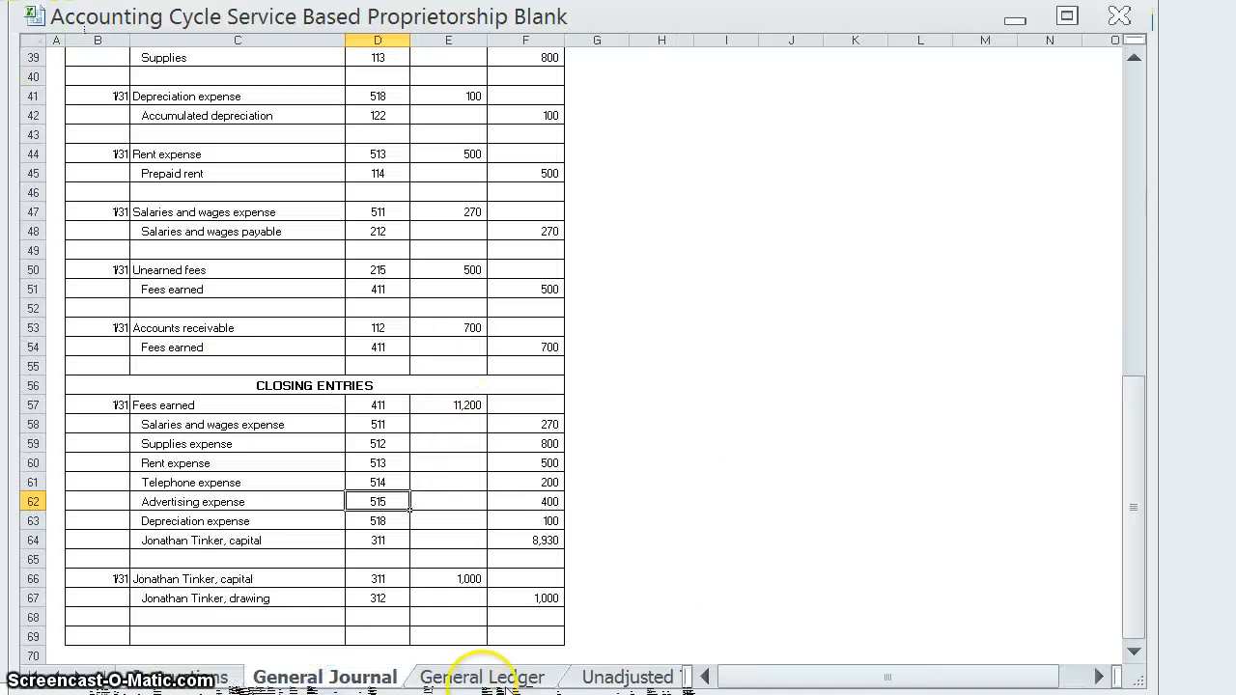
left_click(627, 676)
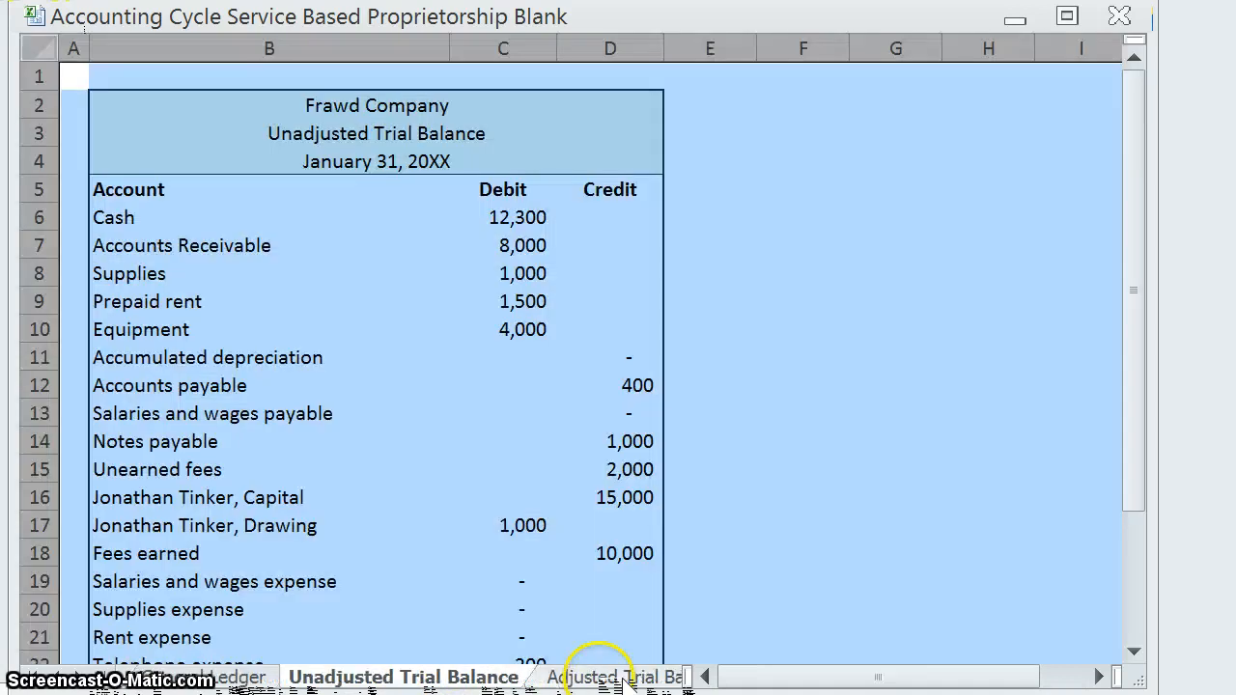
left_click(451, 677)
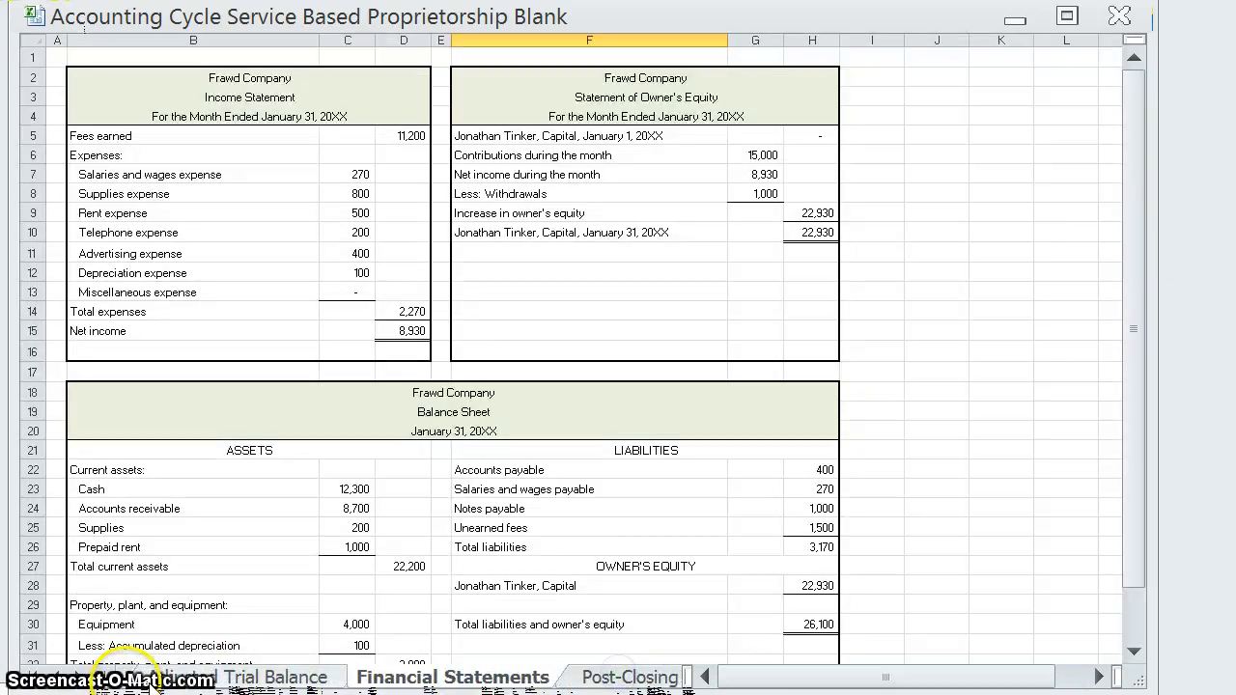
left_click(403, 677)
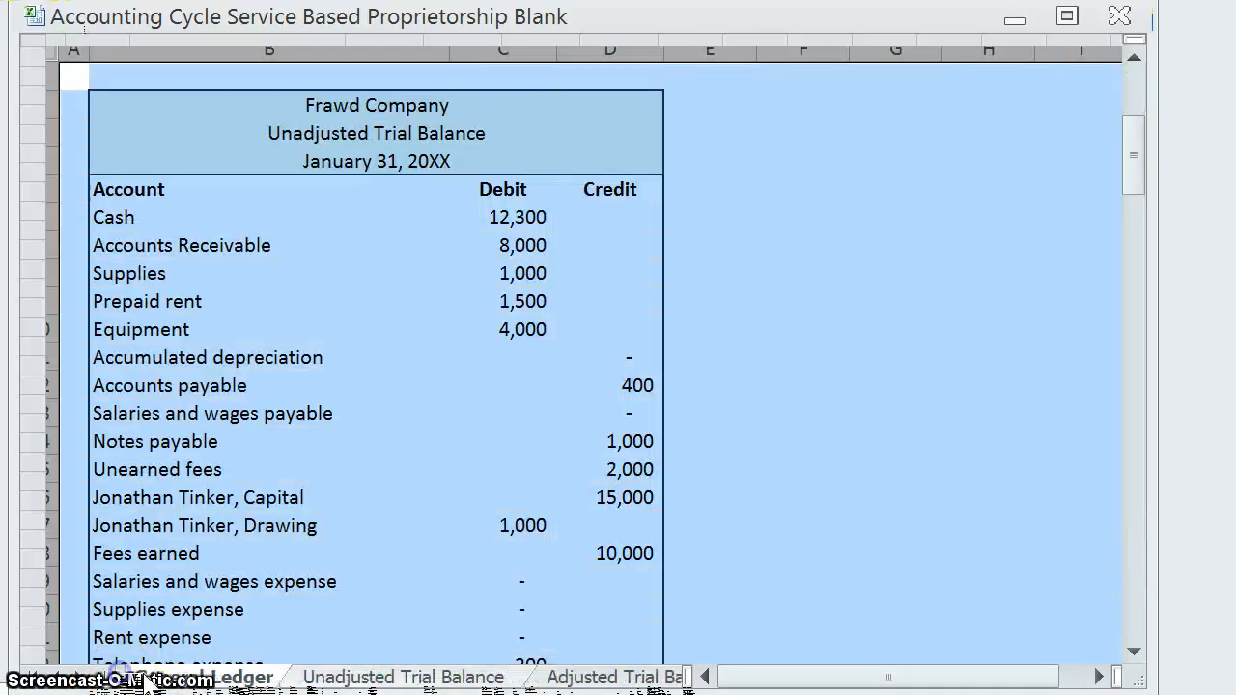
left_click(144, 677)
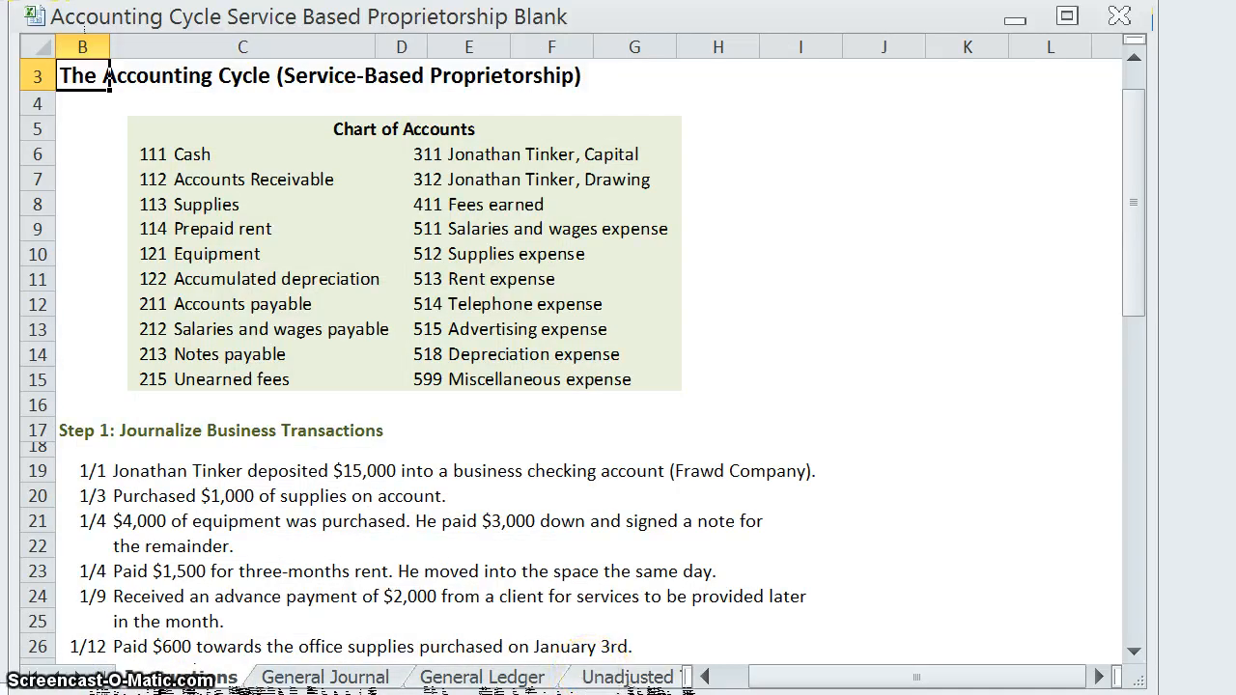
mouse_move(417, 525)
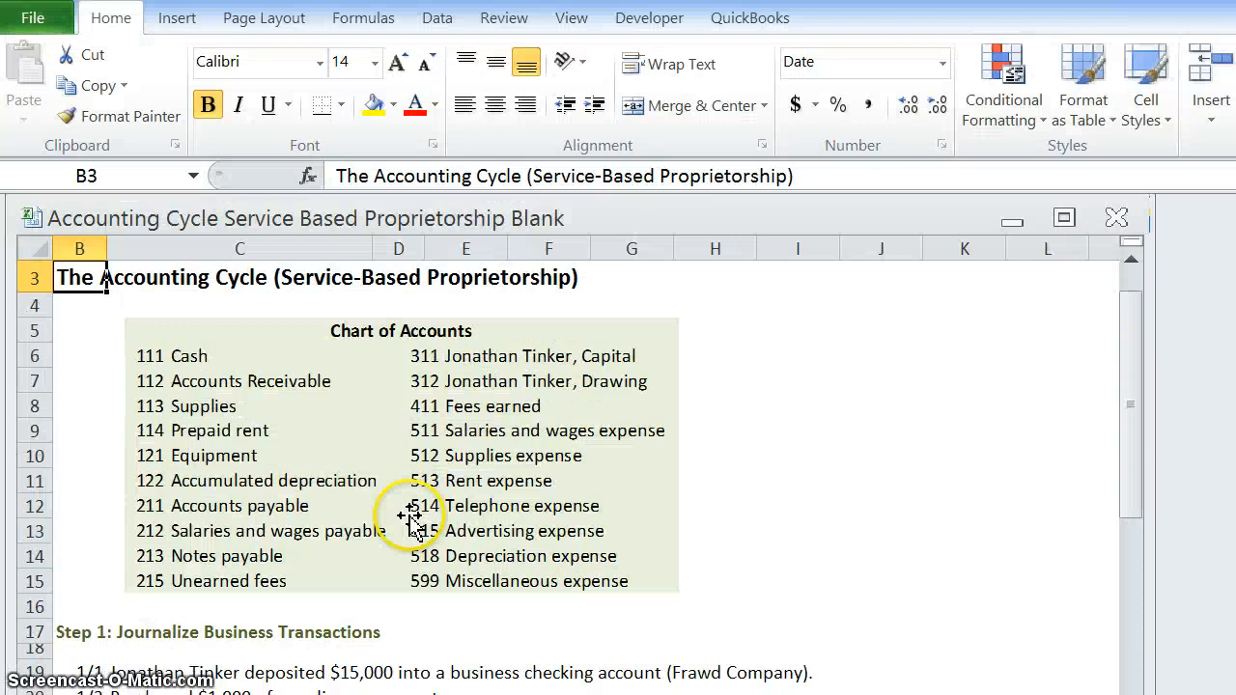
mouse_move(240, 328)
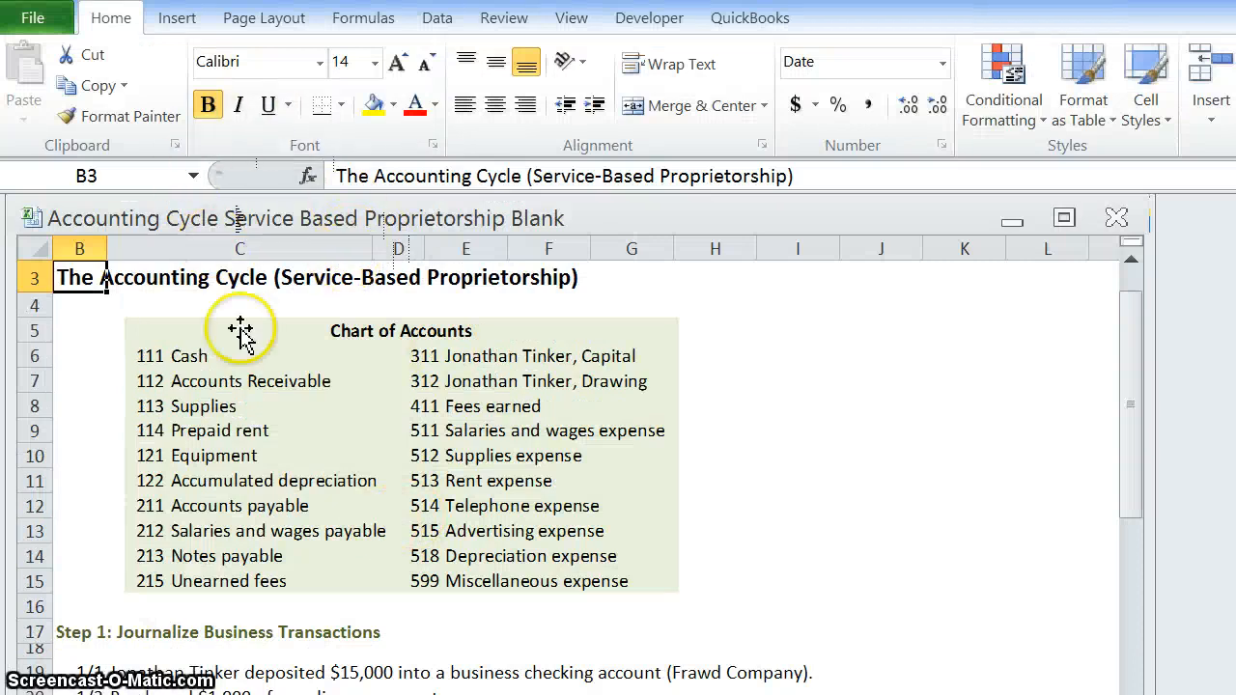
mouse_move(589, 396)
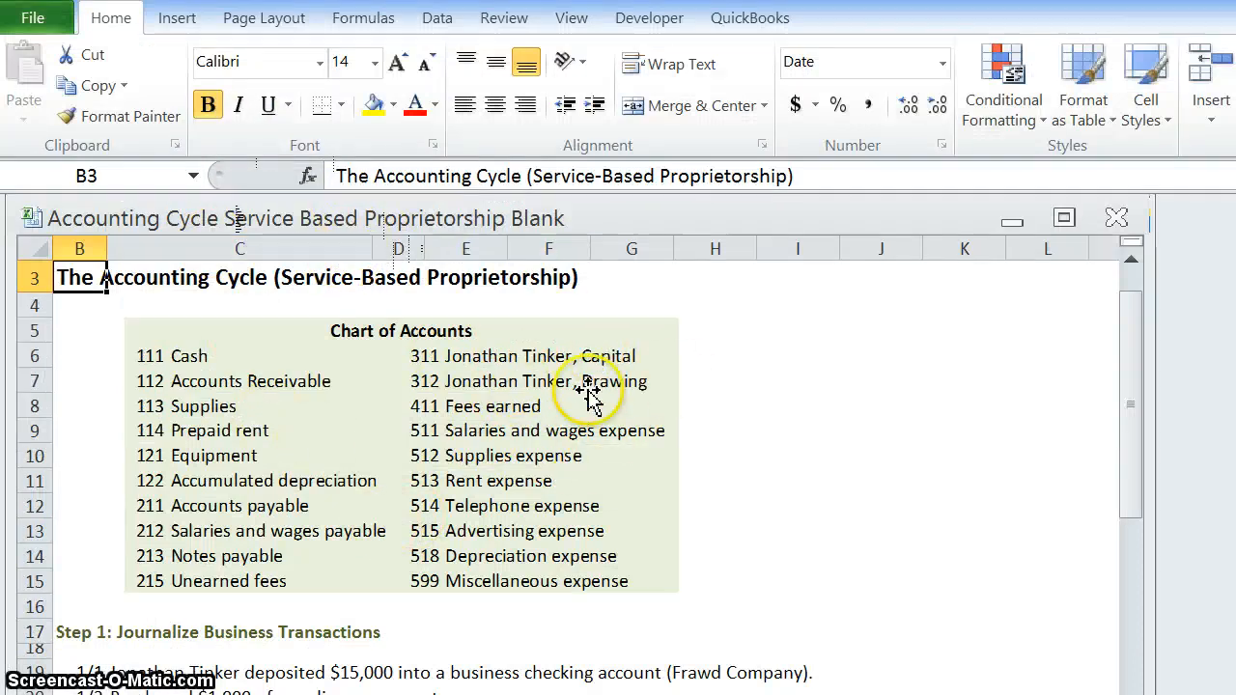
mouse_move(490, 290)
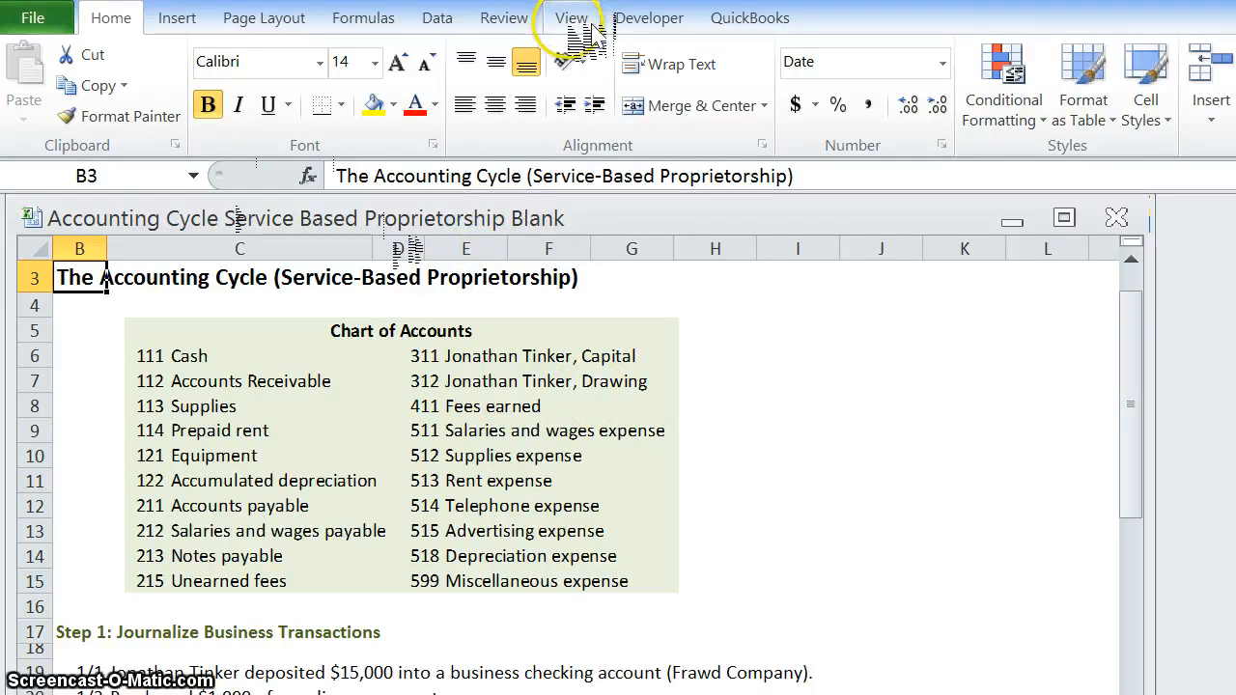
Step: Open a second workbook window showing the General Journal below, and activate it
left_click(754, 82)
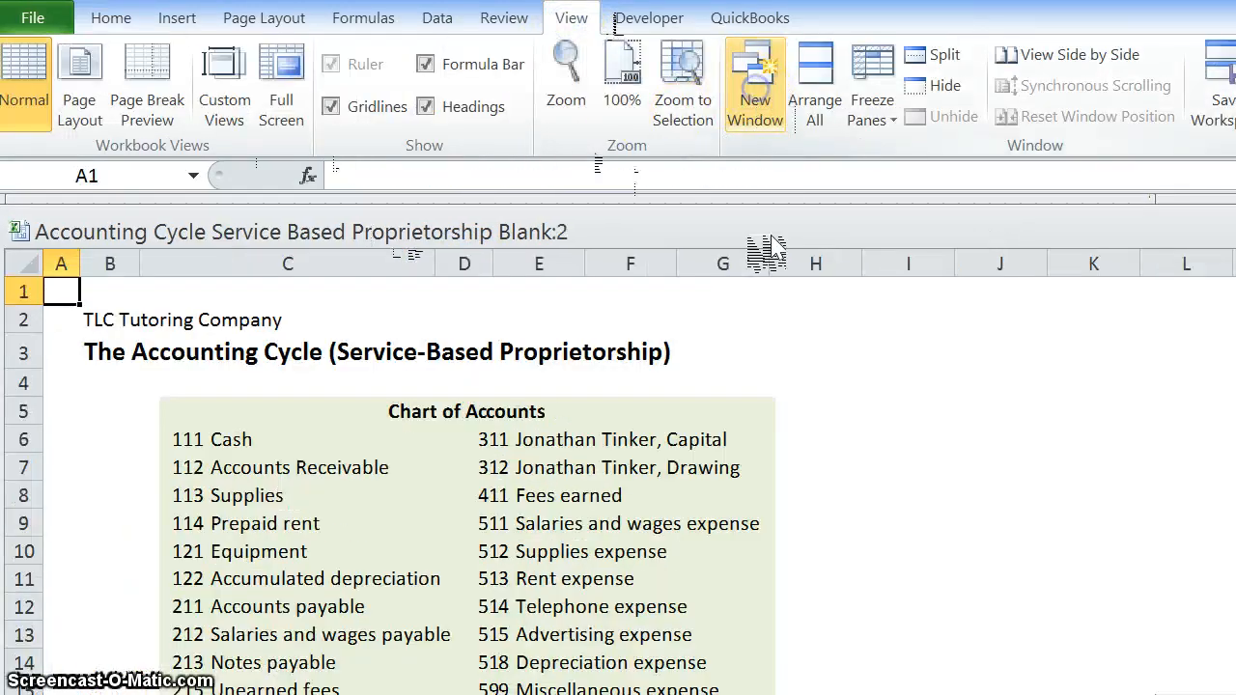
left_click(754, 82)
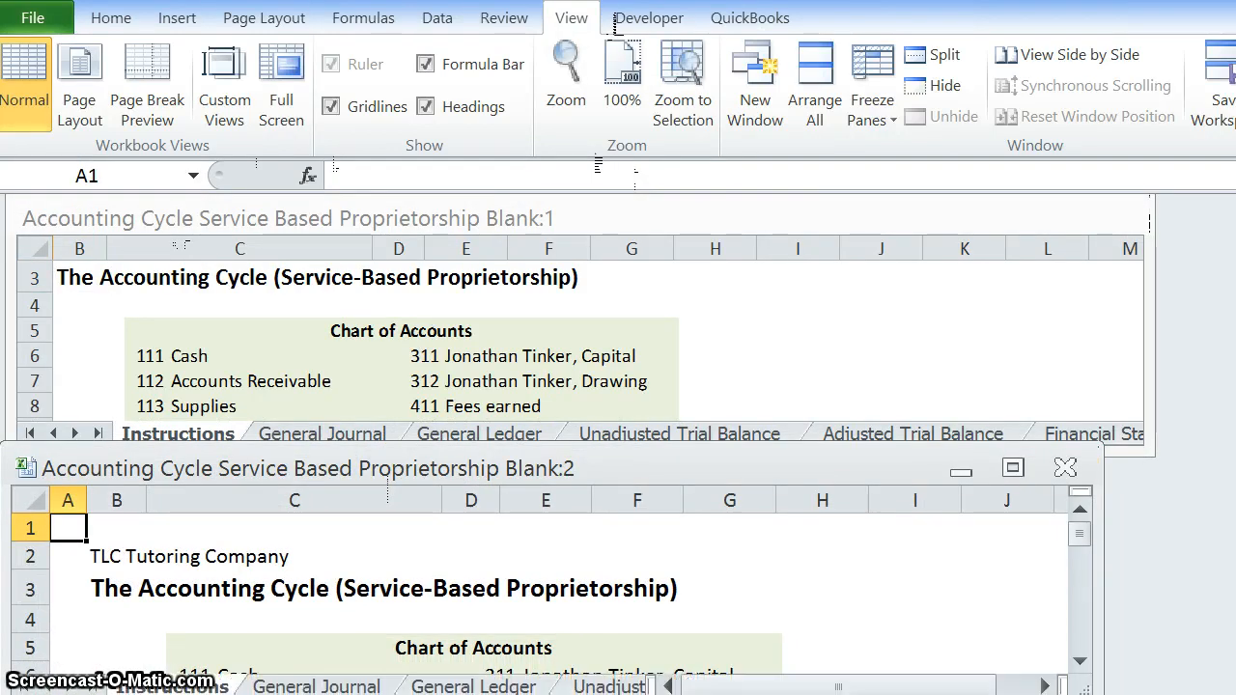
left_click(316, 686)
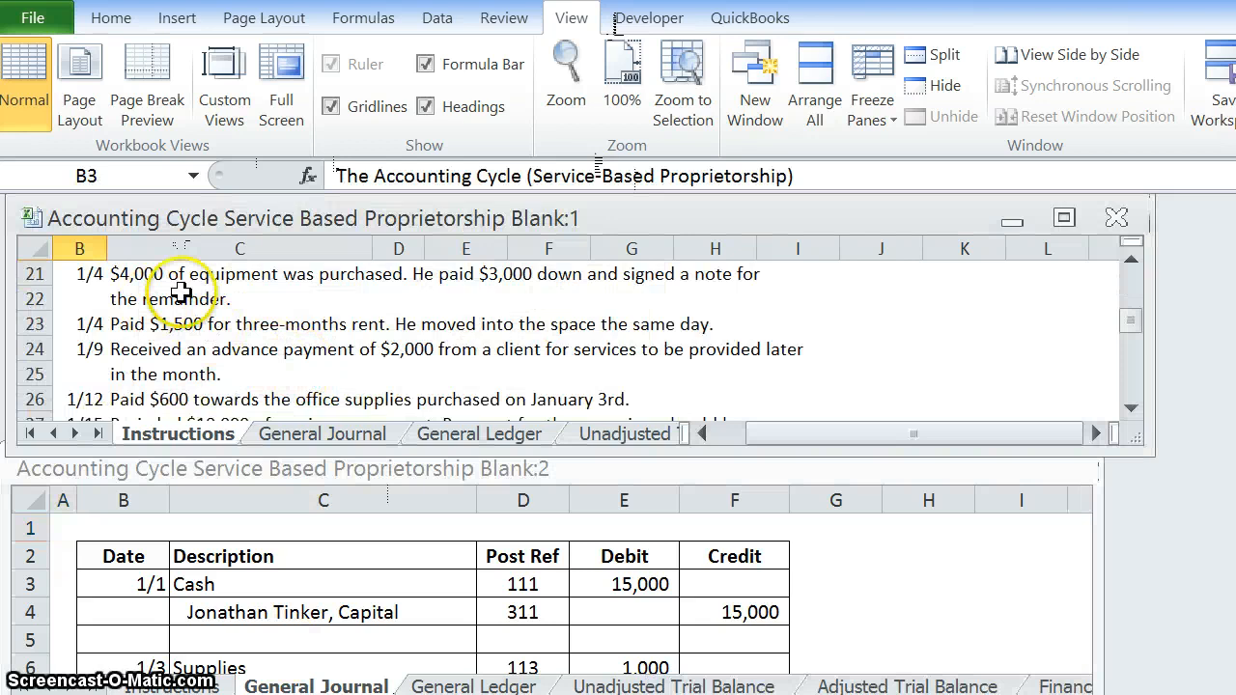
scroll("up", 3)
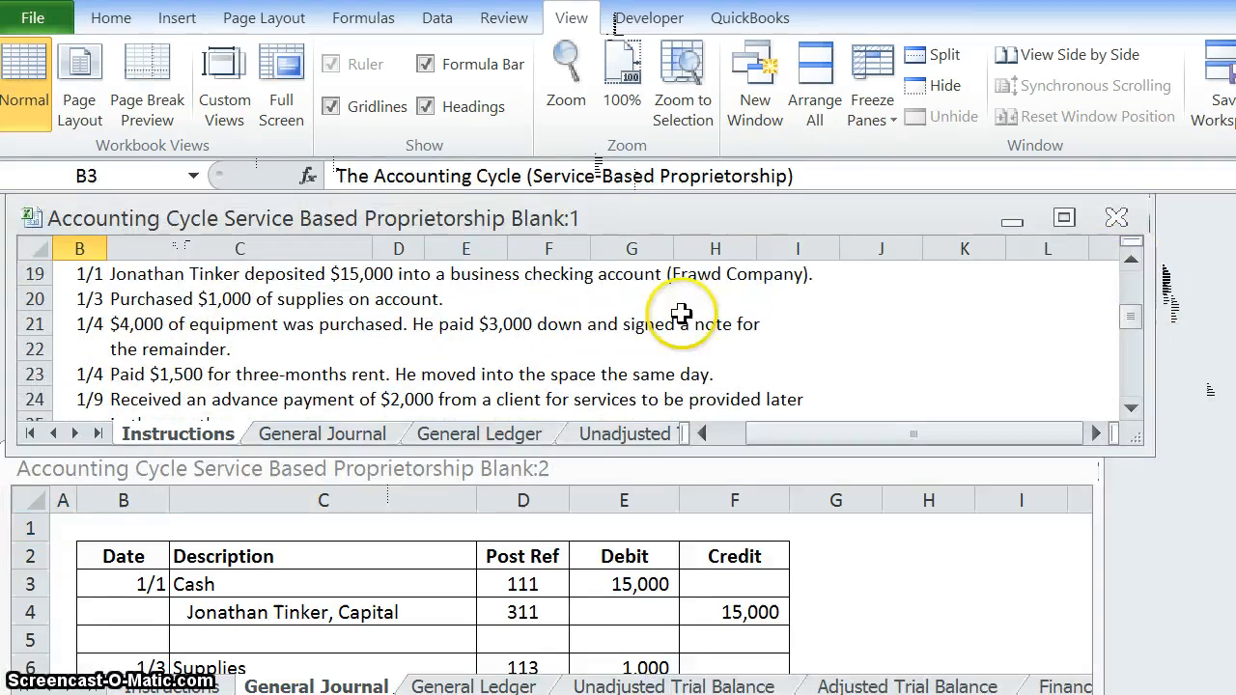
left_click(62, 528)
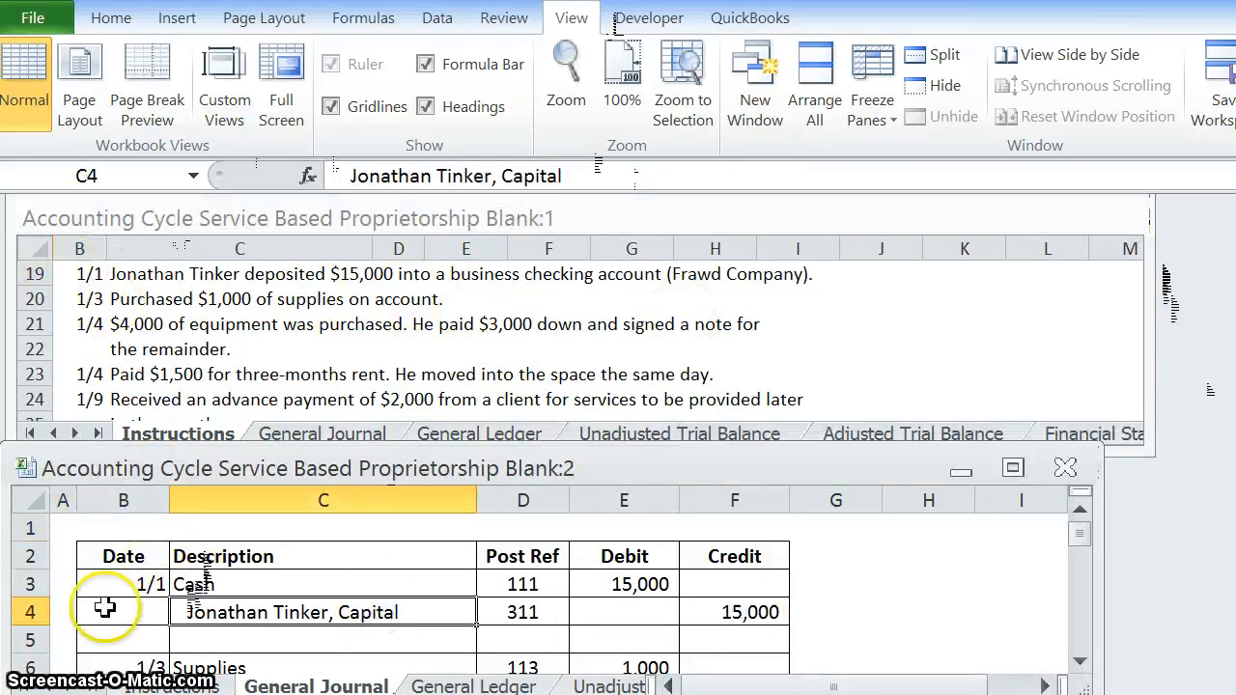
mouse_move(193, 611)
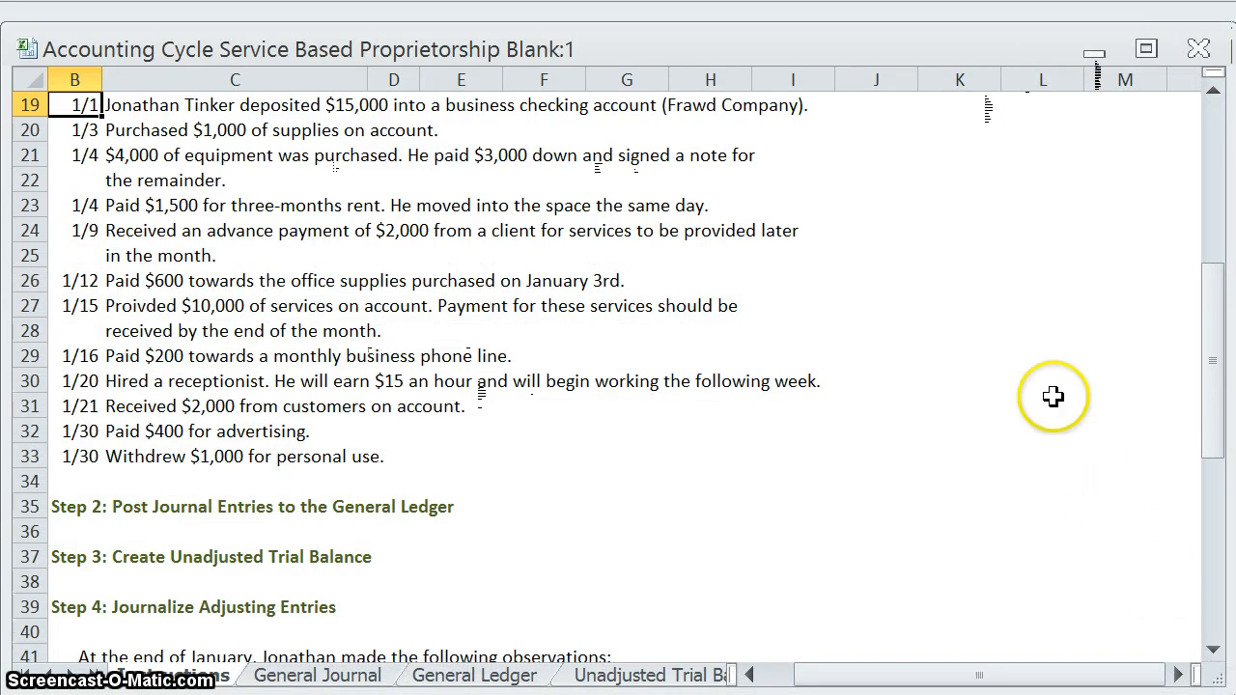
mouse_move(968, 402)
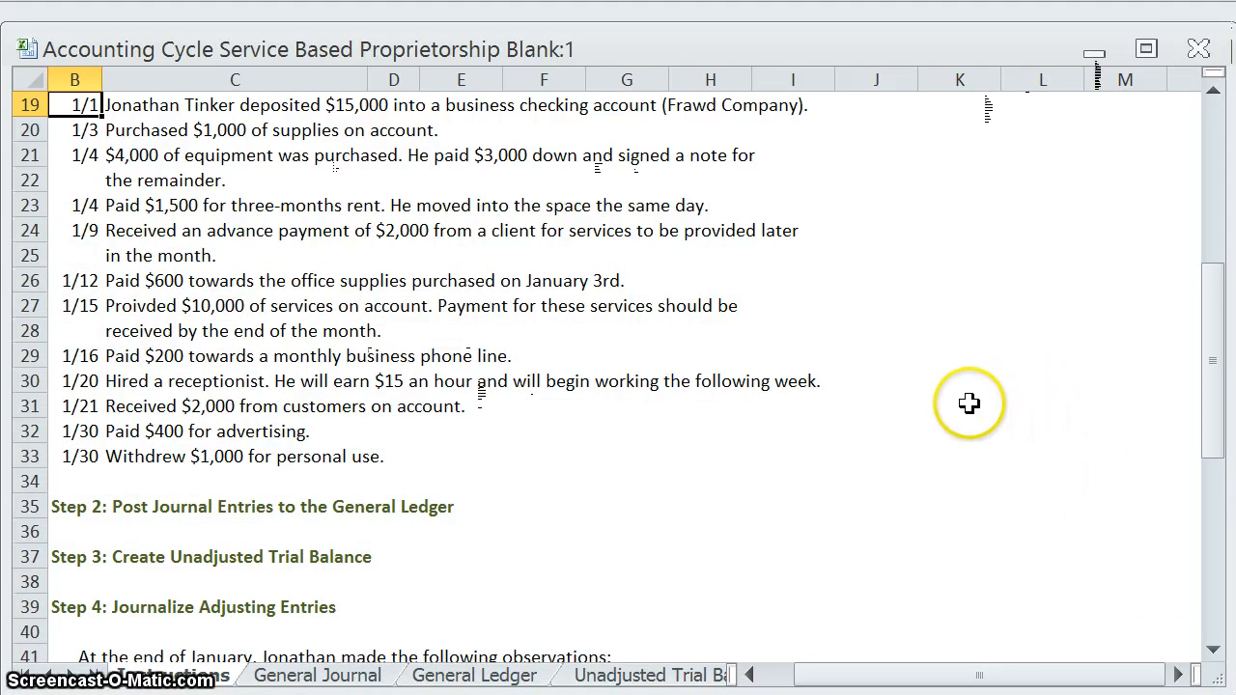
mouse_move(961, 408)
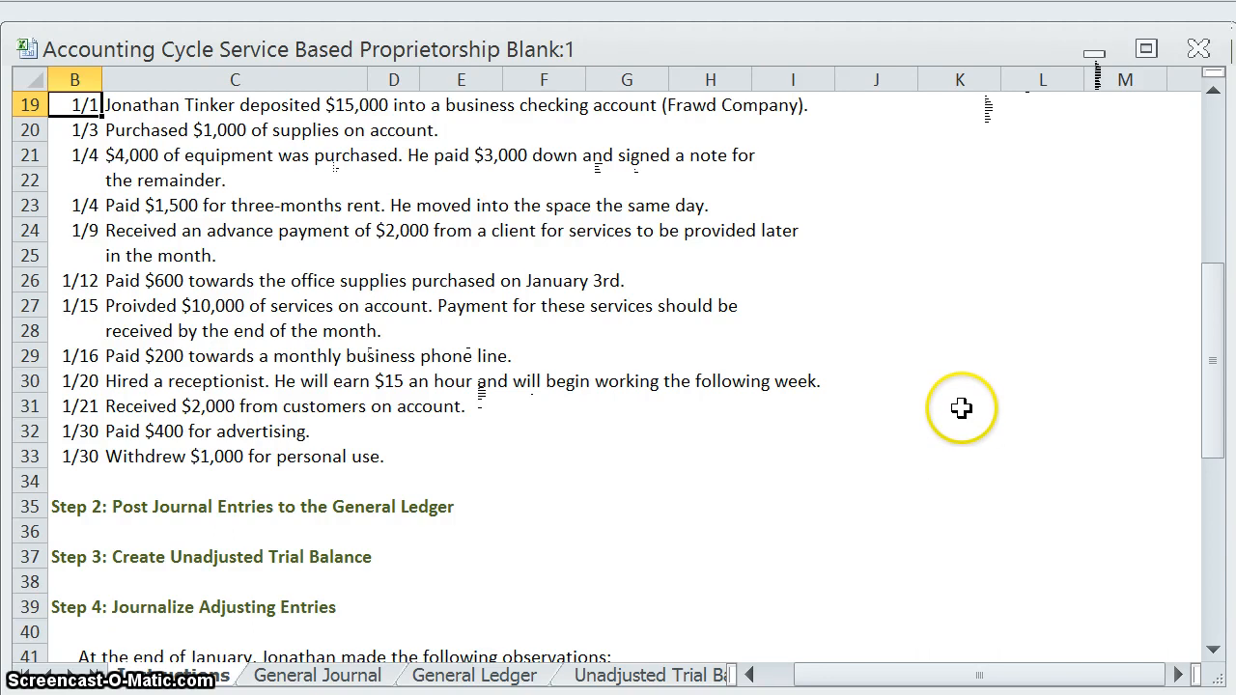
mouse_move(142, 551)
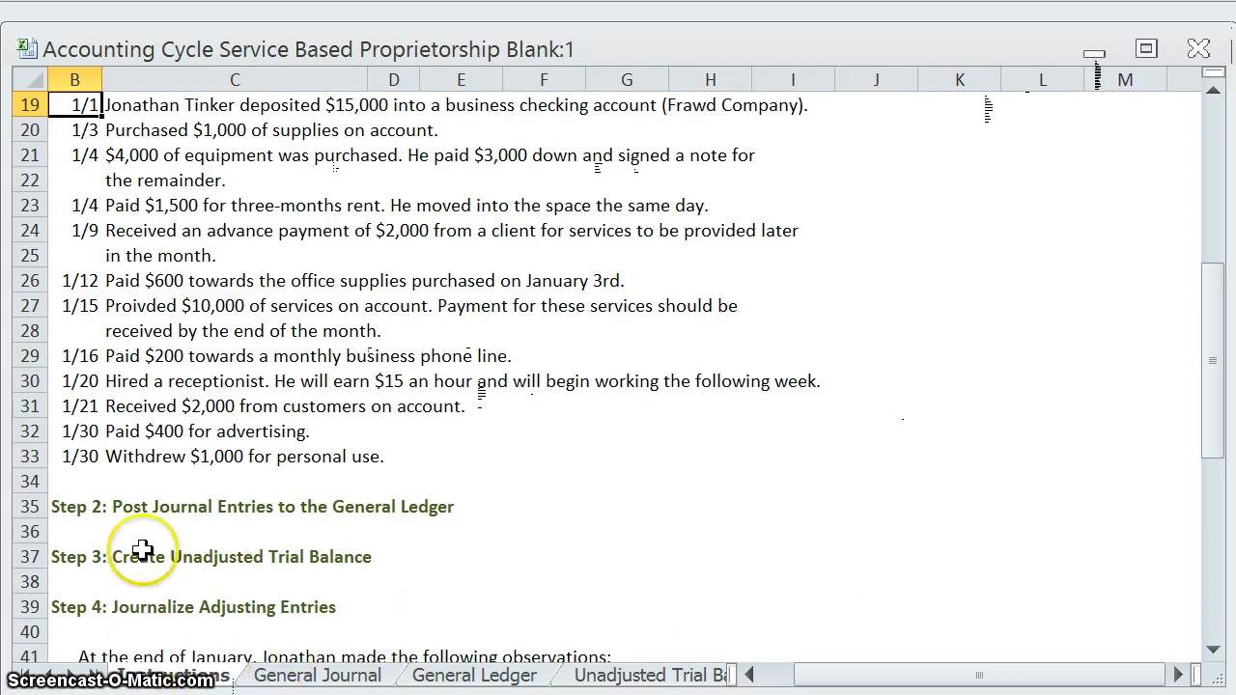
scroll("up", 3)
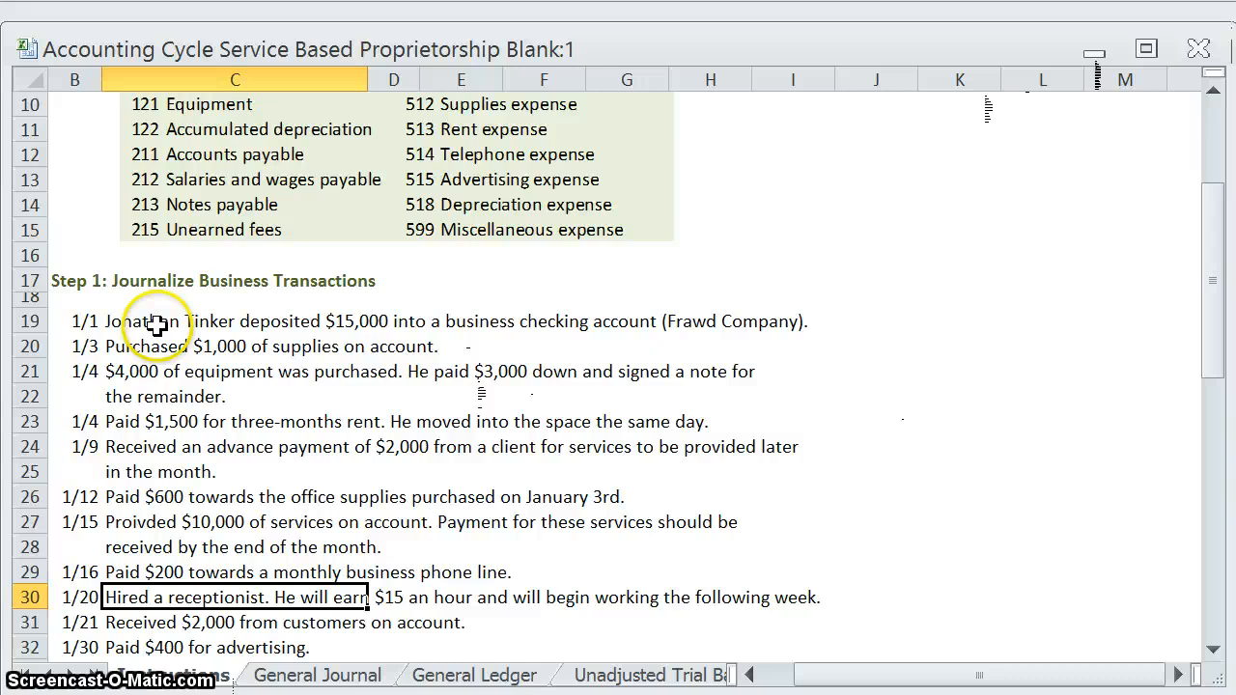
mouse_move(309, 674)
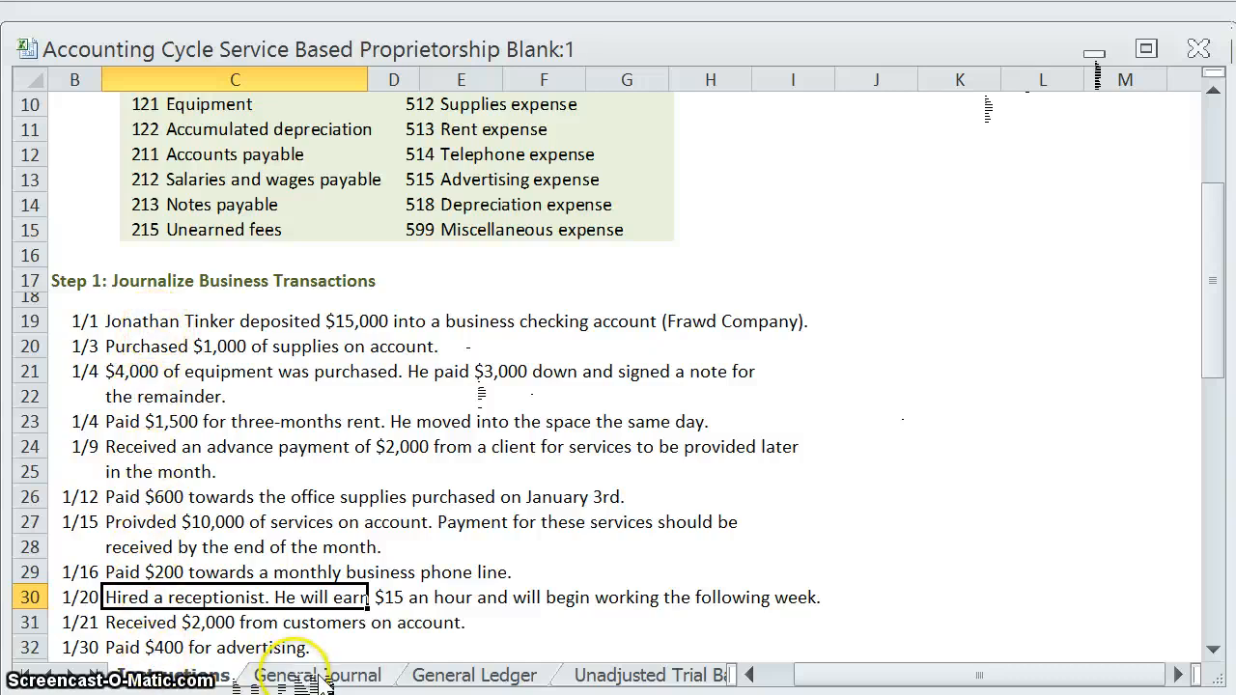
mouse_move(211, 396)
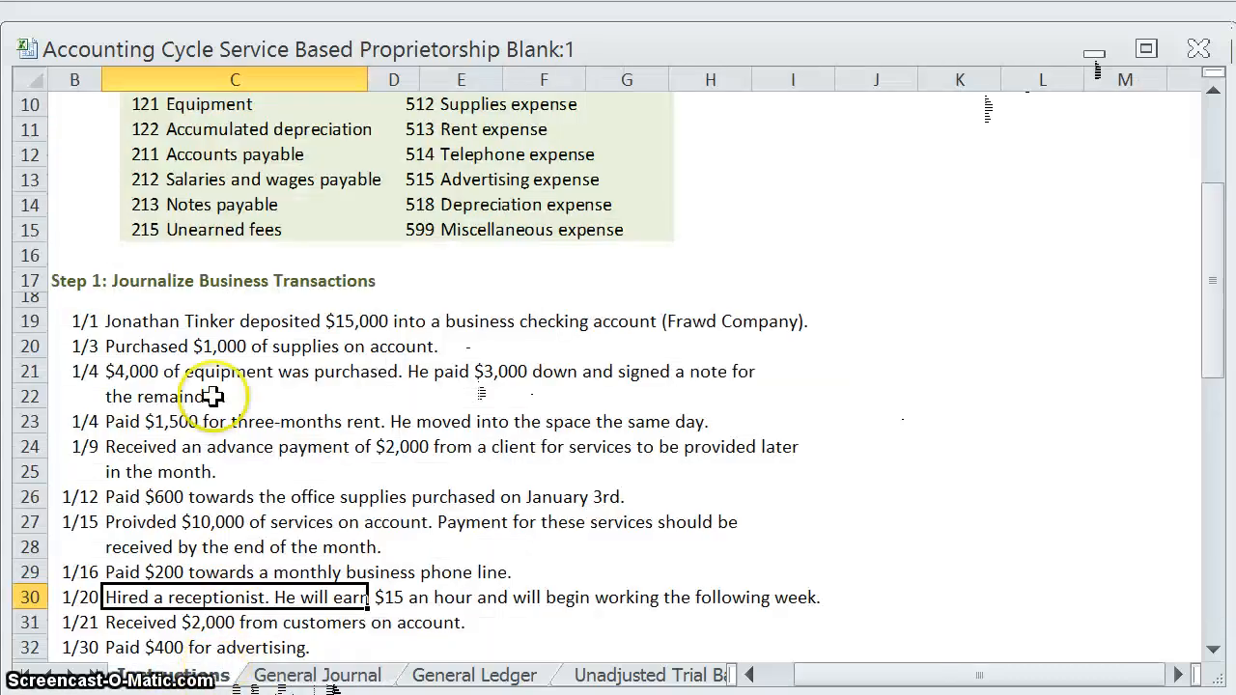
scroll("down", 3)
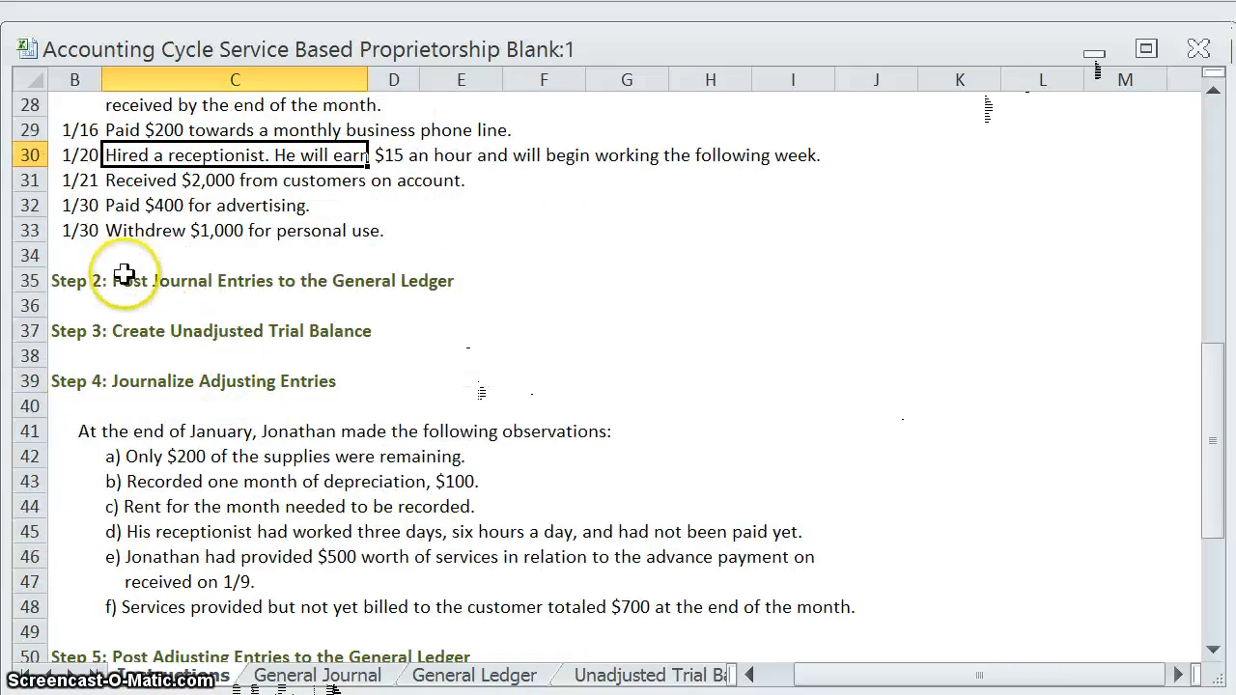
mouse_move(307, 295)
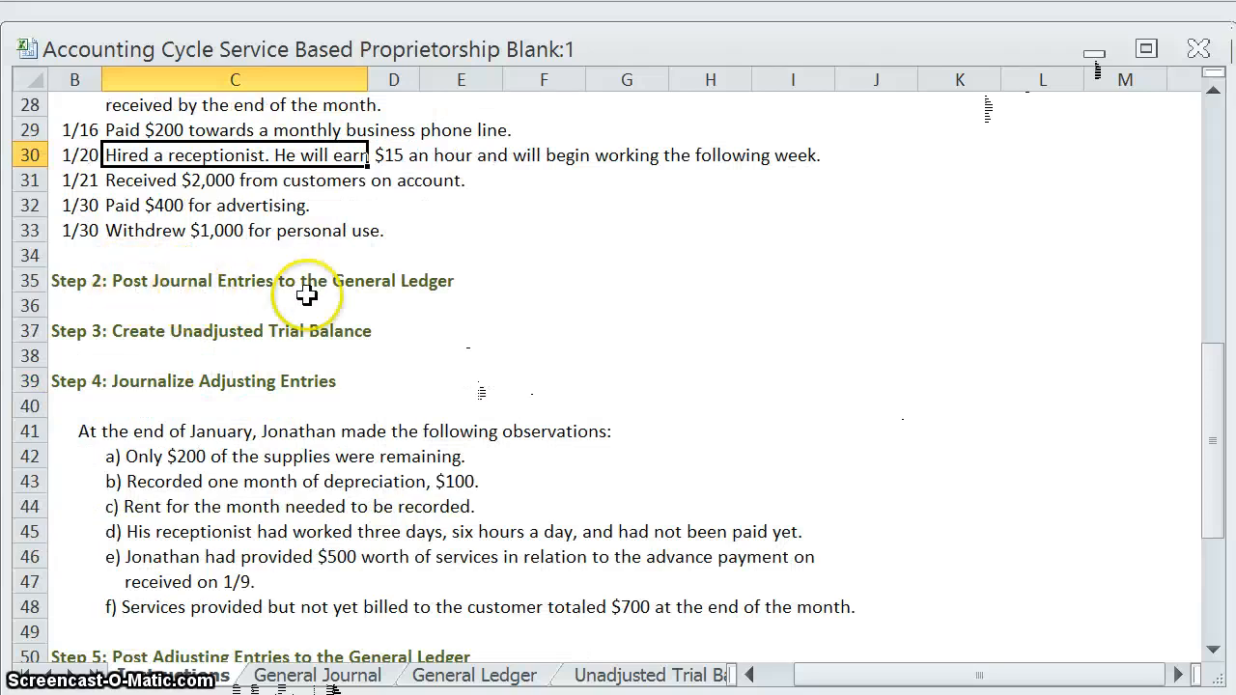
mouse_move(461, 643)
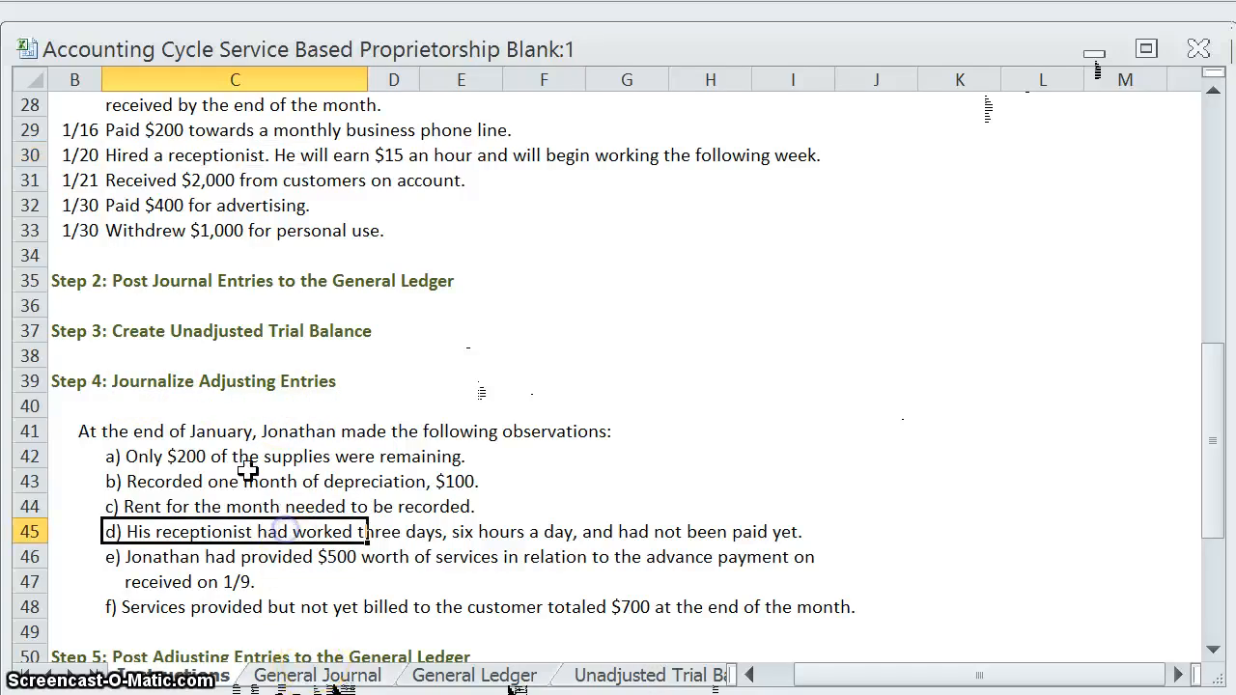
scroll("down", 3)
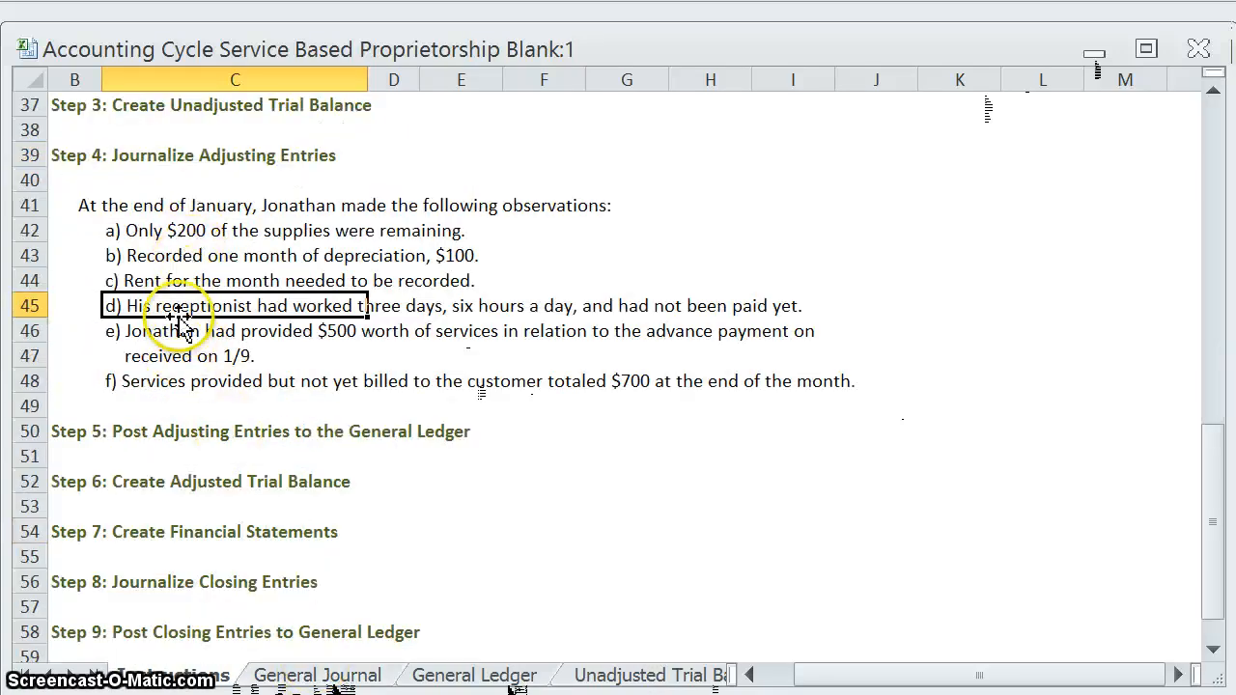
mouse_move(265, 445)
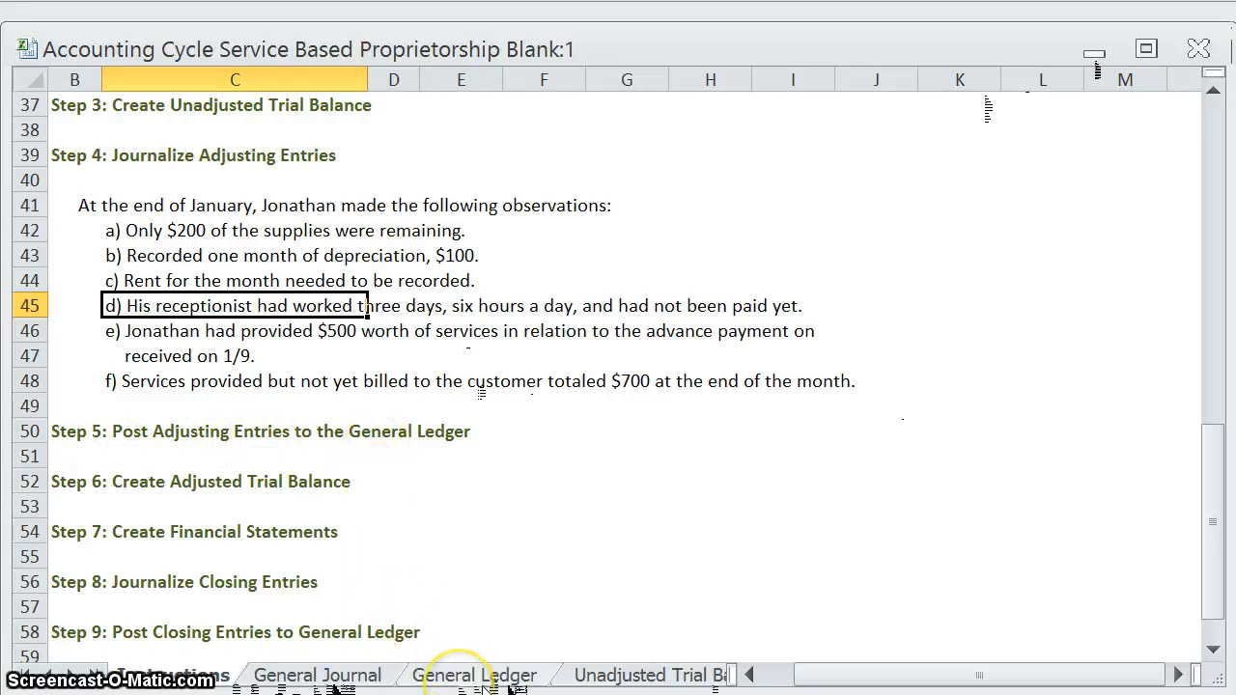
mouse_move(111, 426)
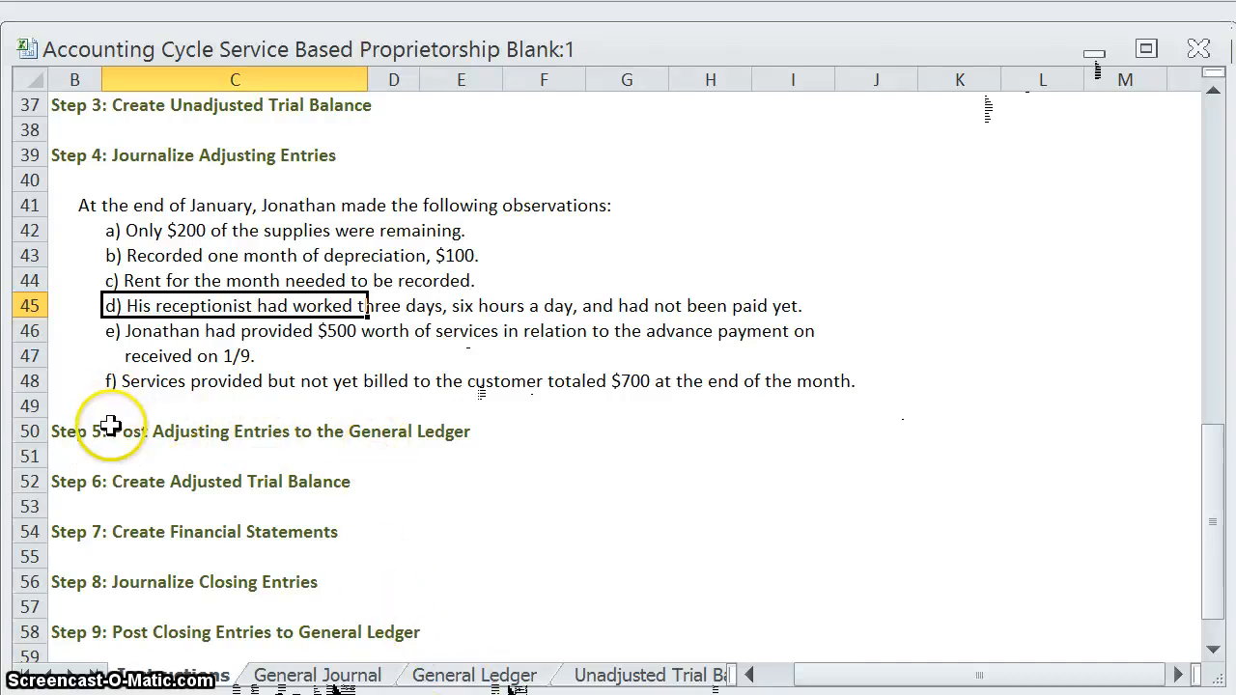
mouse_move(130, 513)
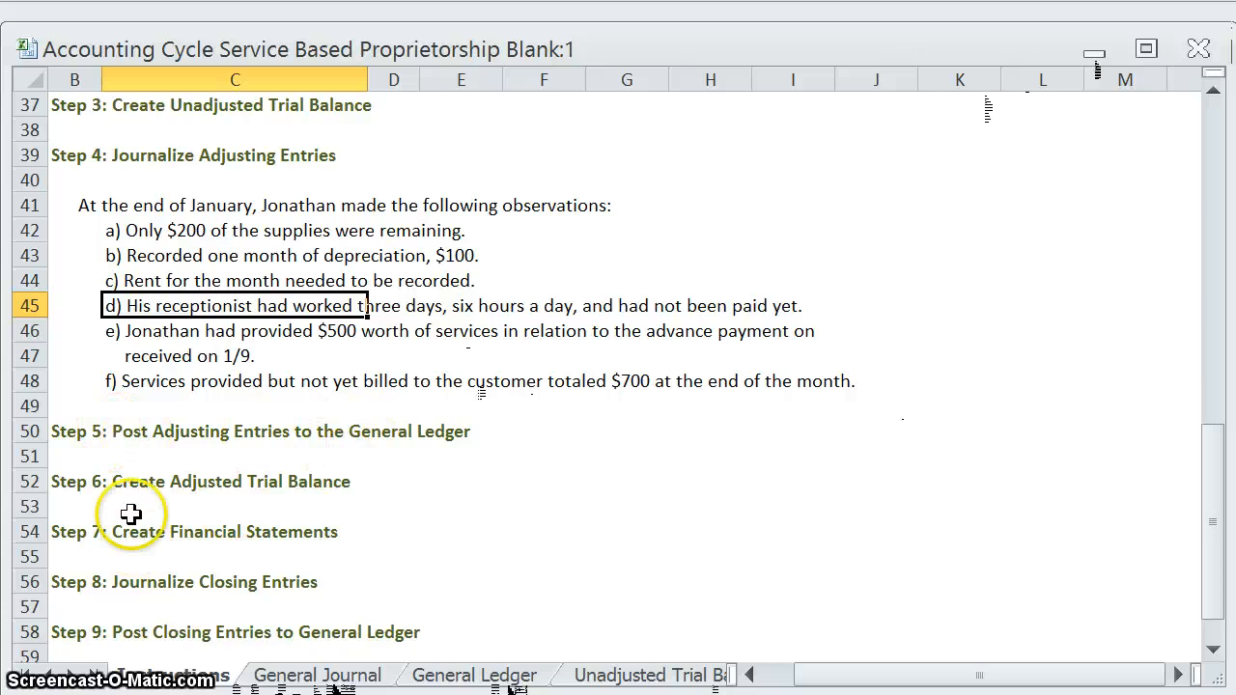
mouse_move(311, 486)
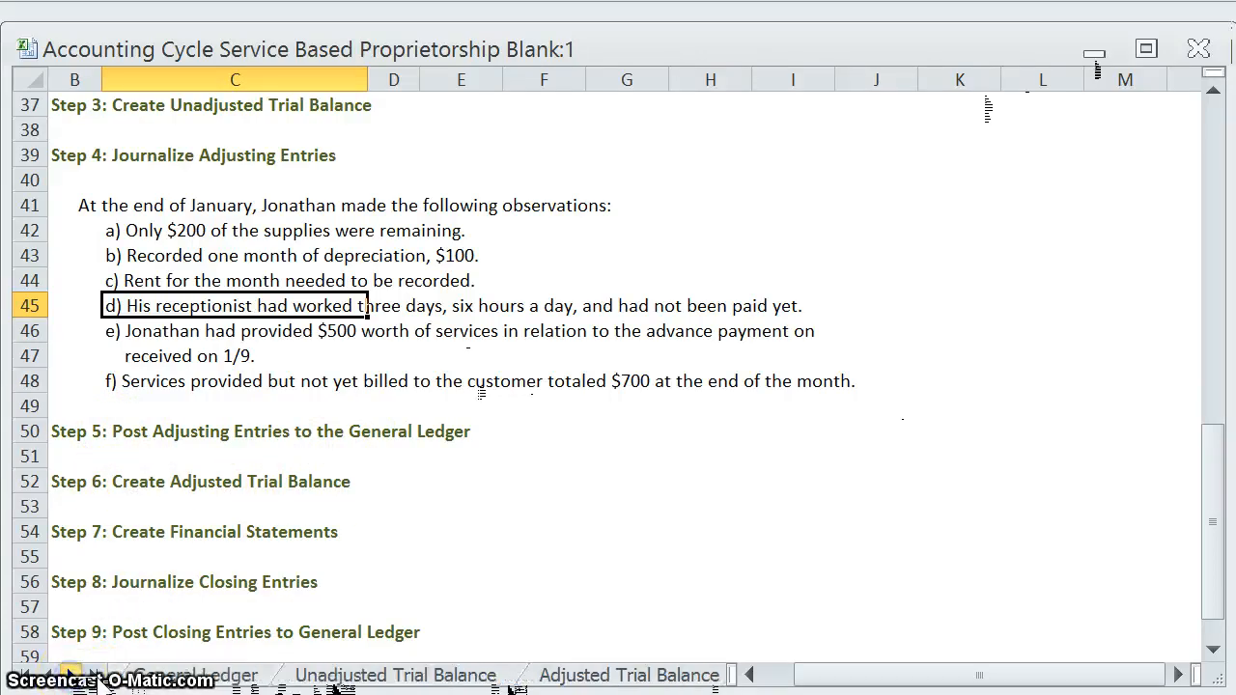
mouse_move(604, 681)
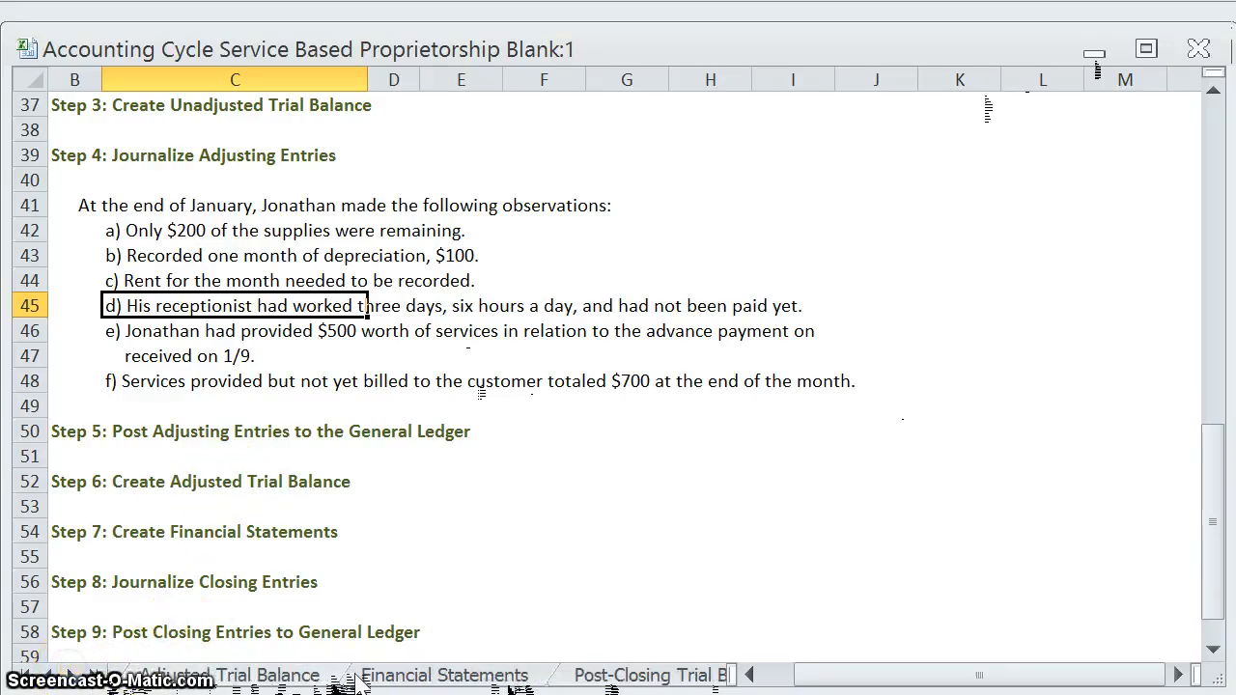
mouse_move(473, 666)
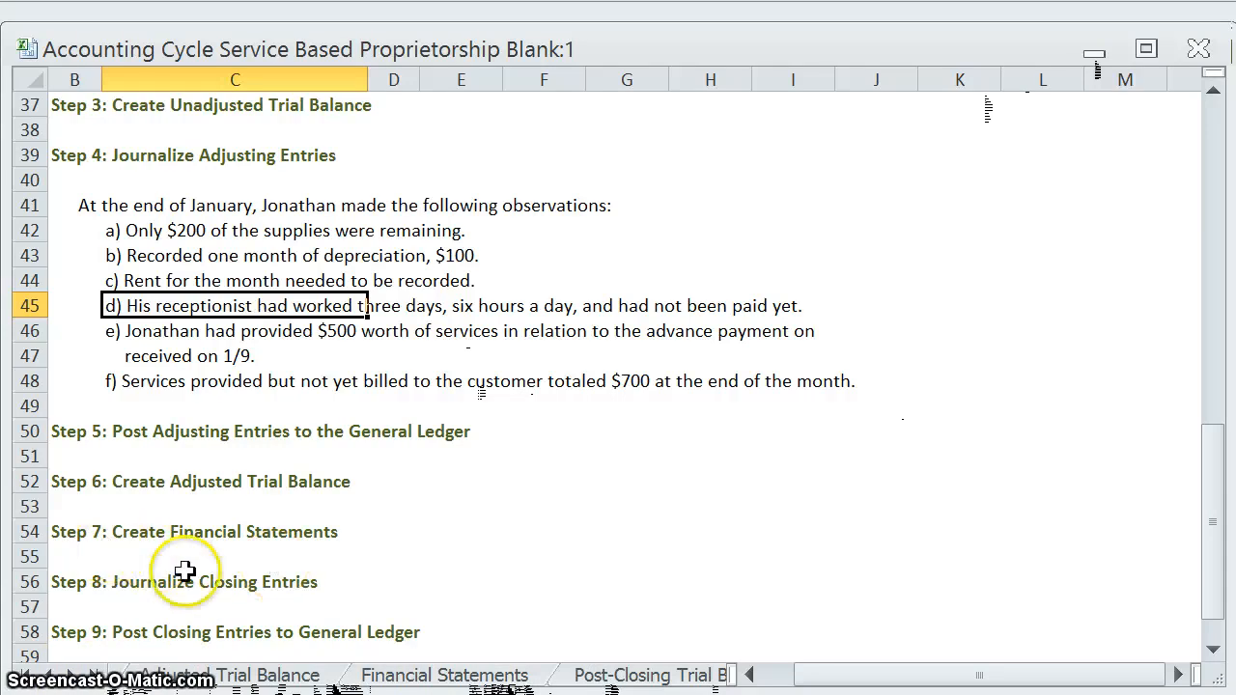
mouse_move(106, 676)
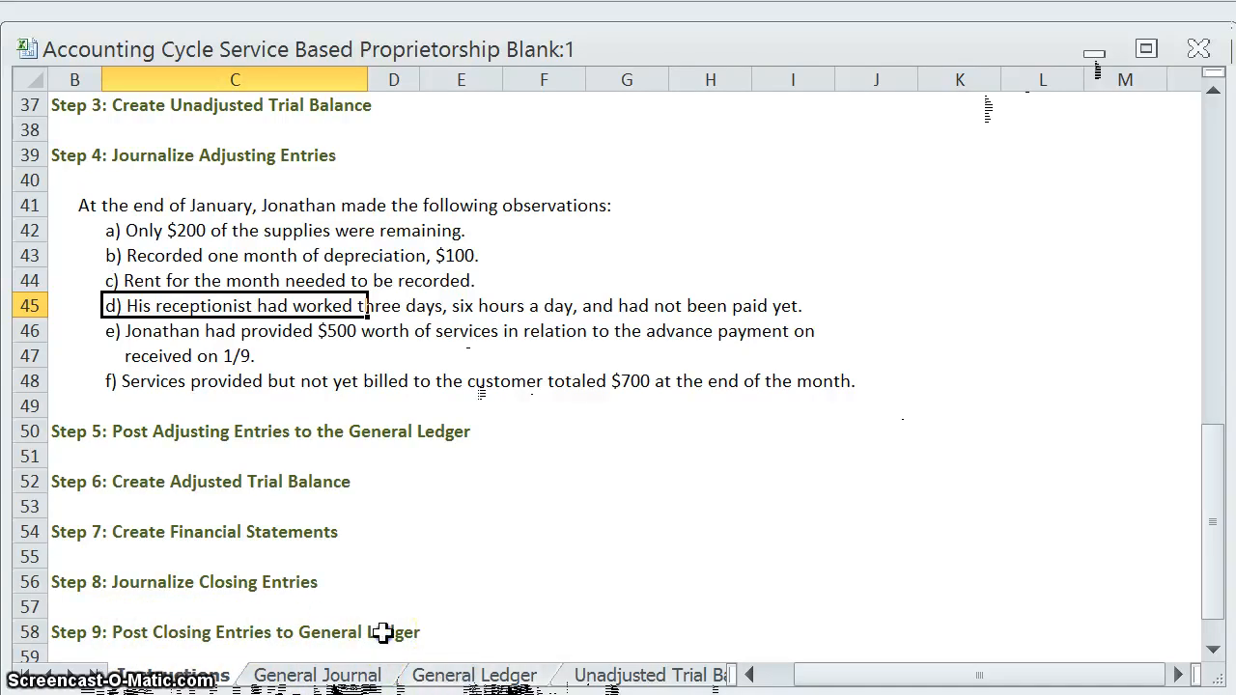
scroll("down", 3)
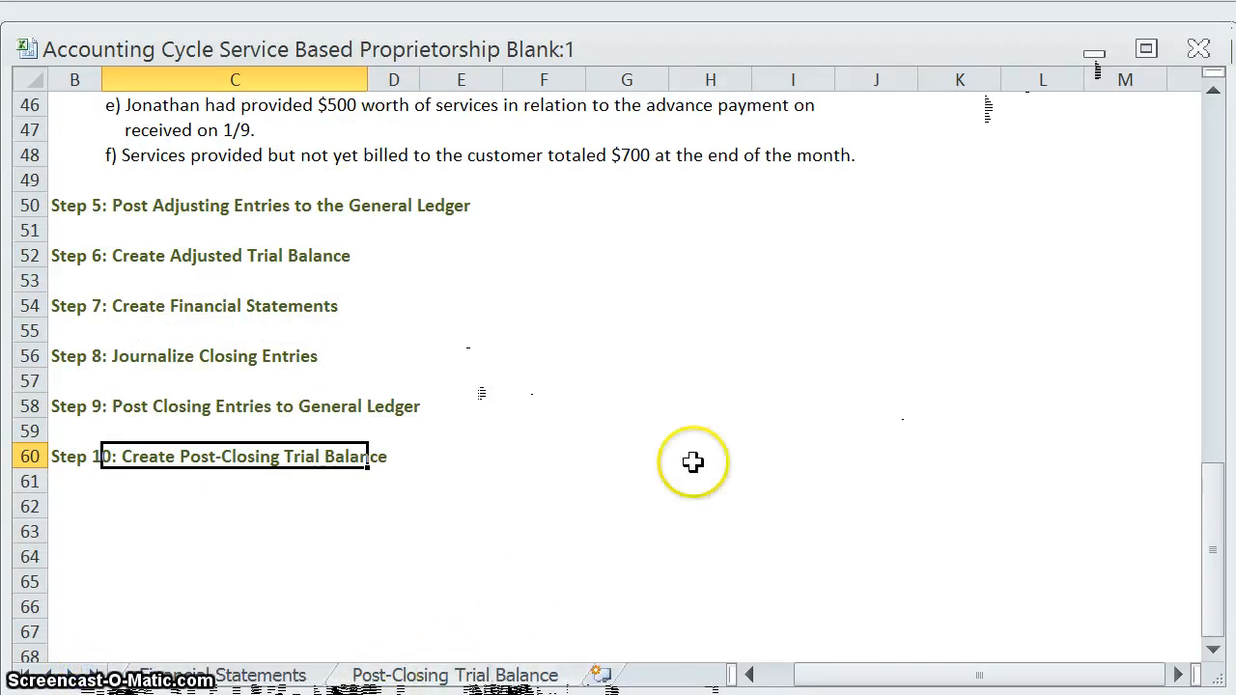
mouse_move(691, 402)
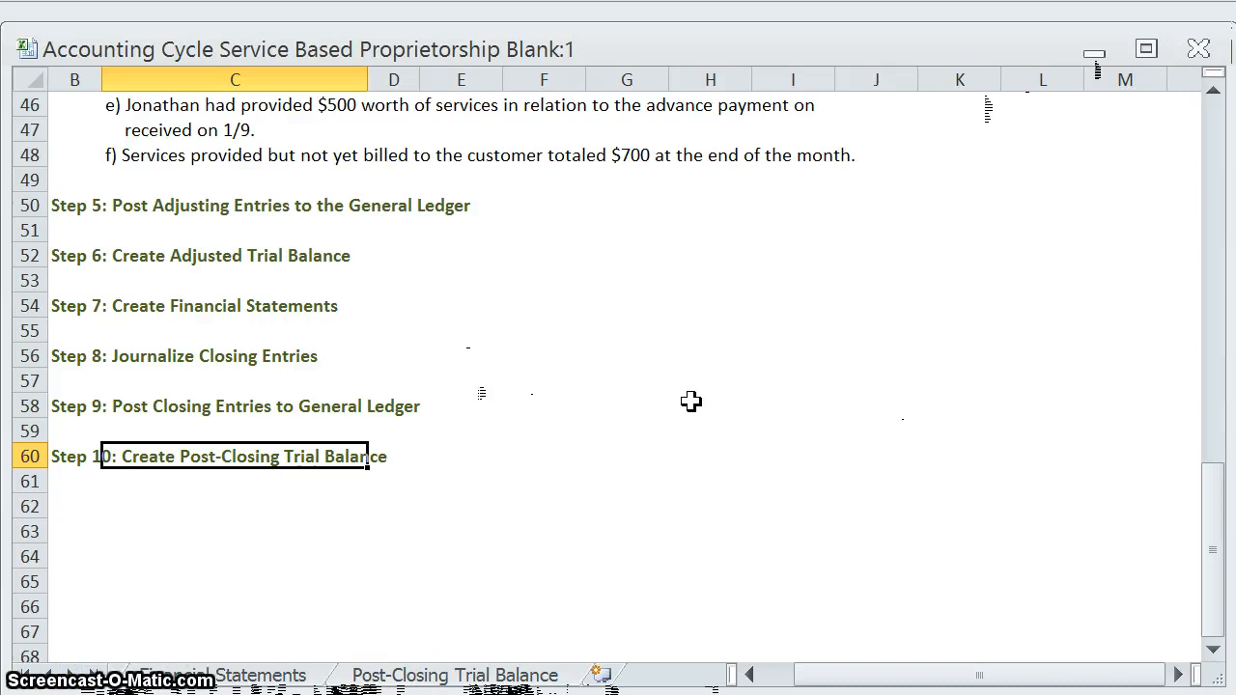